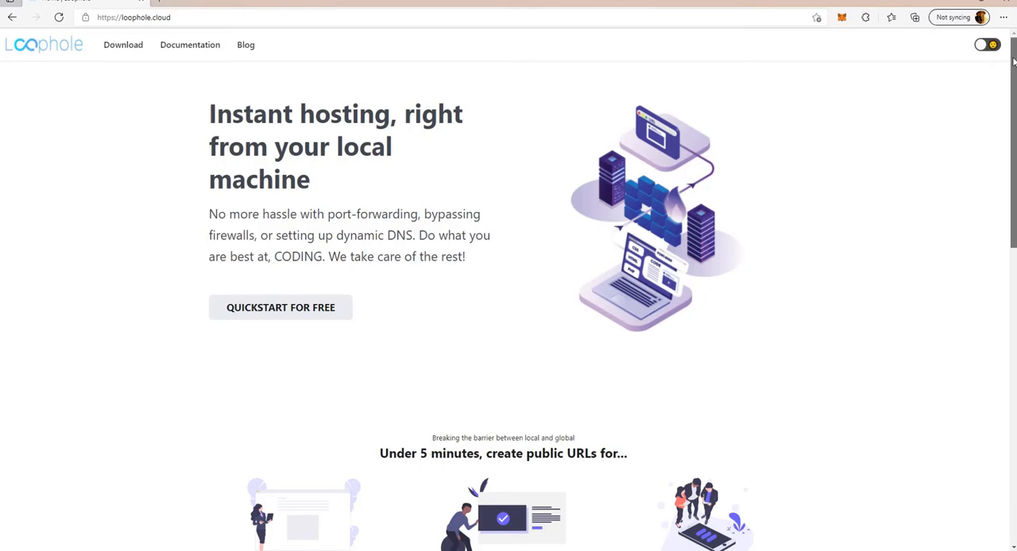
Step: Browse the Loophole homepage, then go to Documentation and the webdav command page
scroll("down", 3)
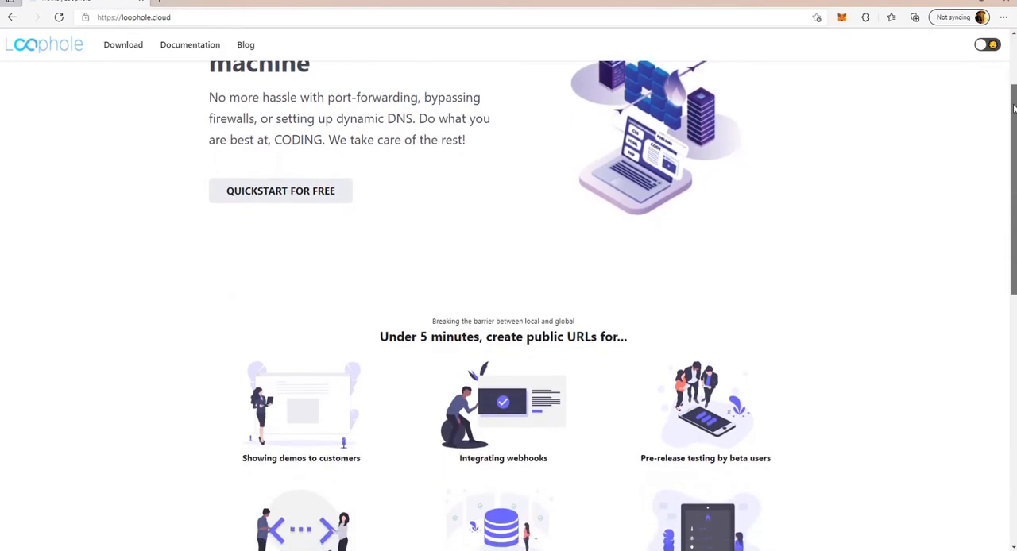
scroll("down", 3)
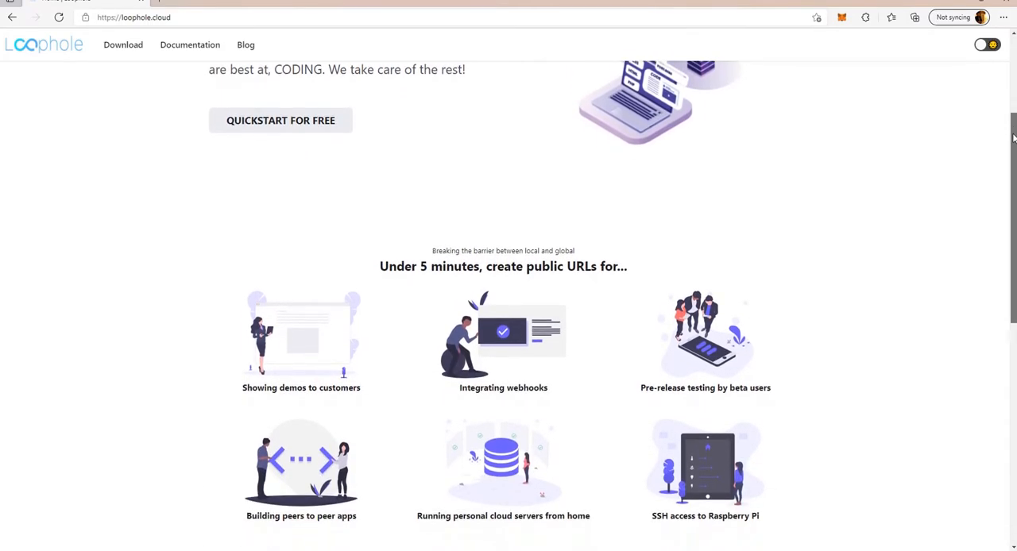
scroll("down", 3)
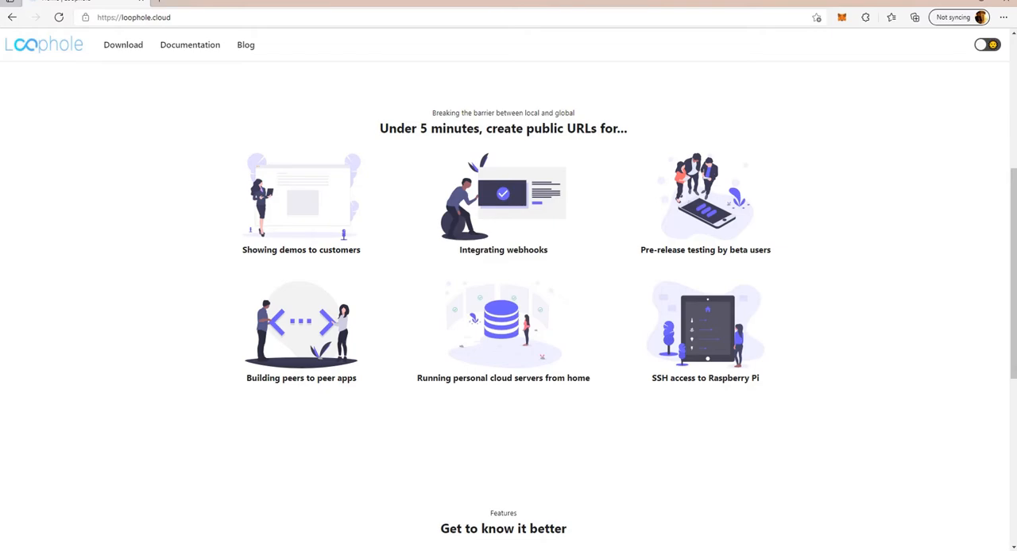
mouse_move(1004, 189)
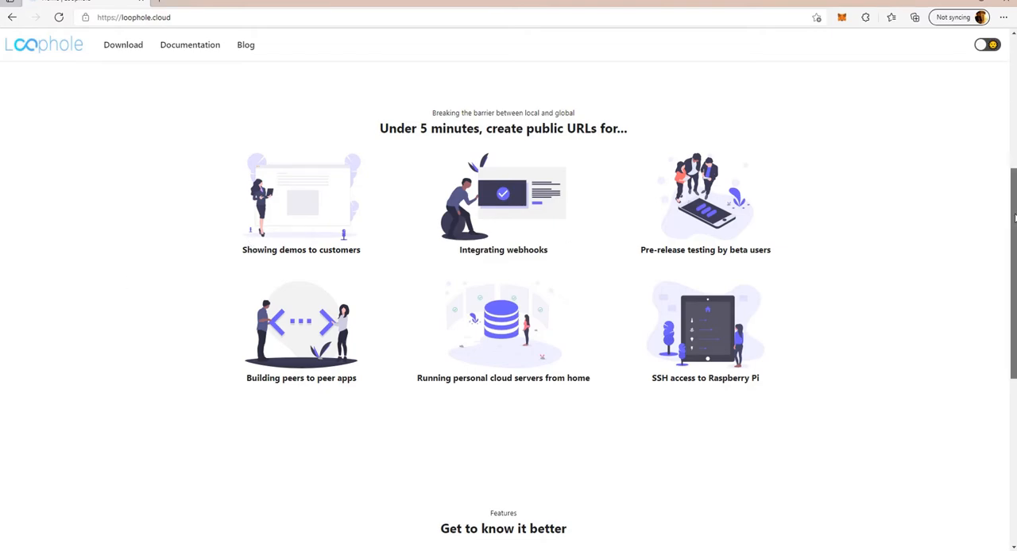
scroll("up", 3)
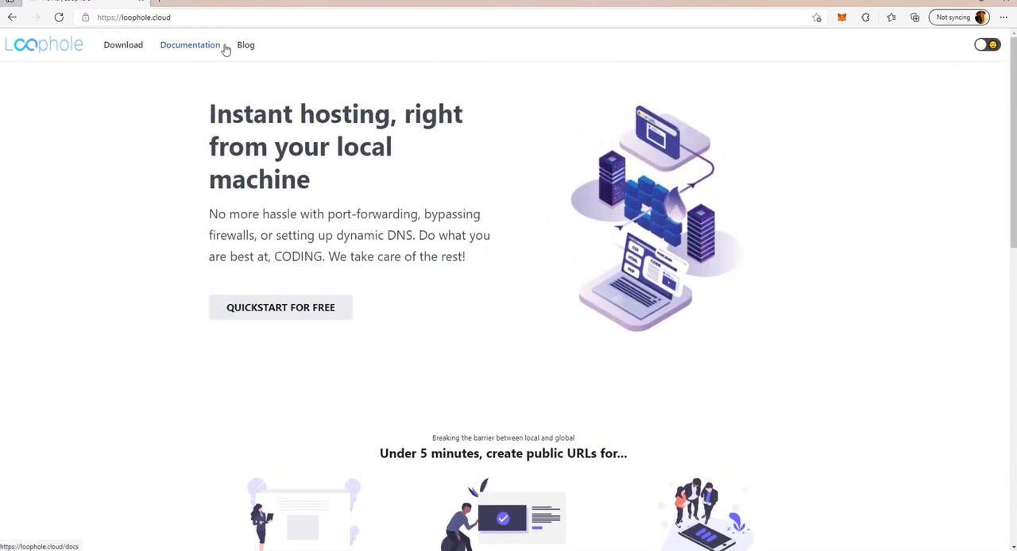
left_click(189, 45)
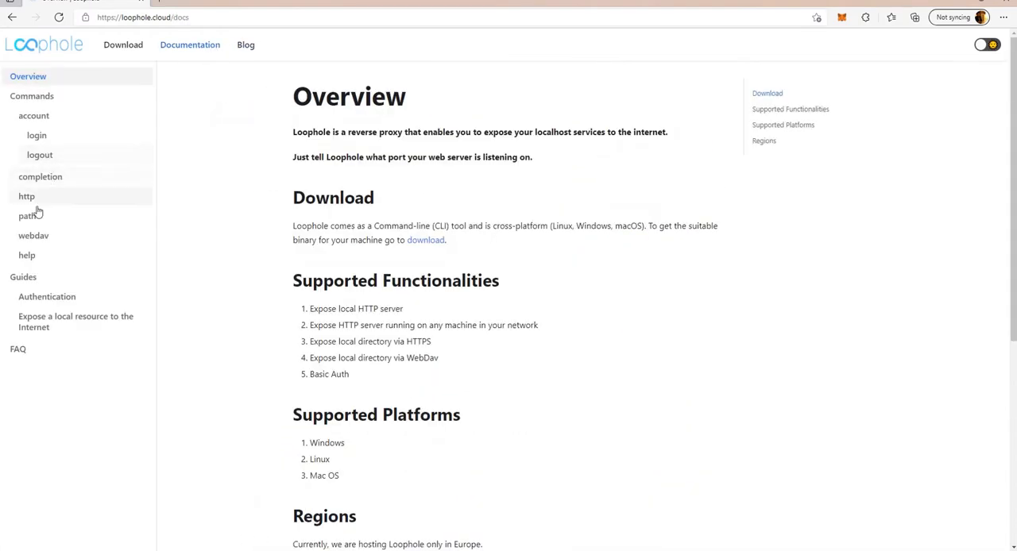
left_click(34, 235)
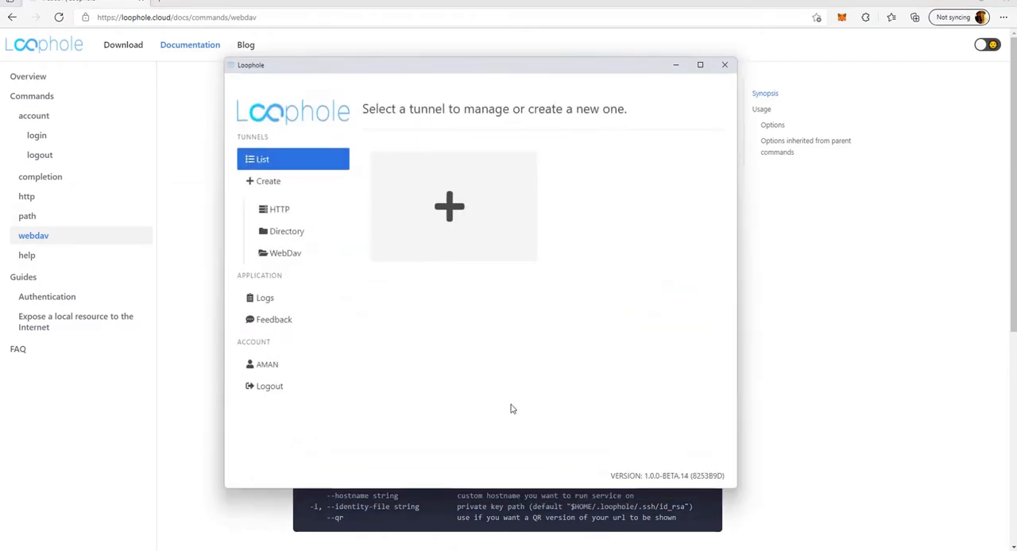
mouse_move(292, 364)
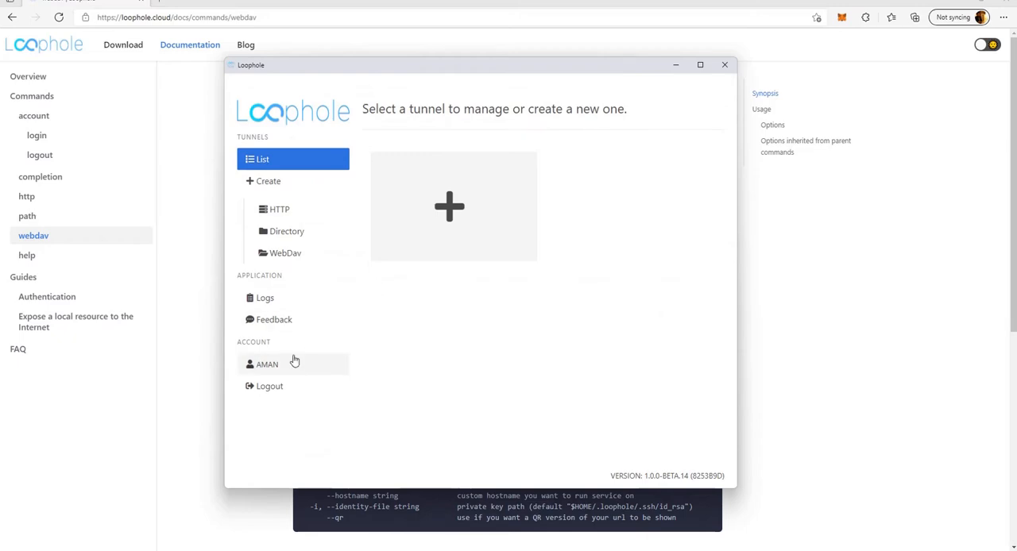
Step: Show the signed-in account's Profile page with its verified email status
left_click(267, 364)
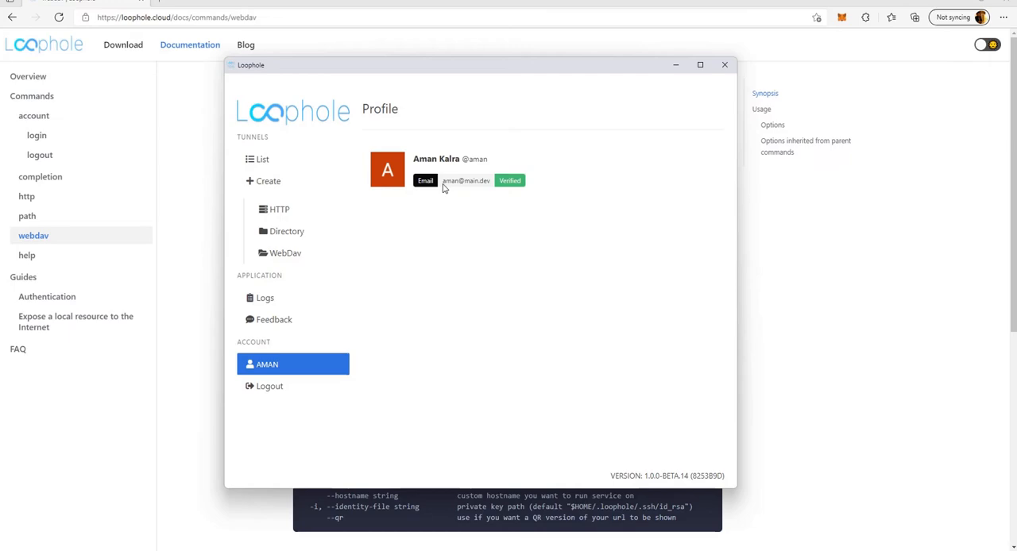
double_click(465, 181)
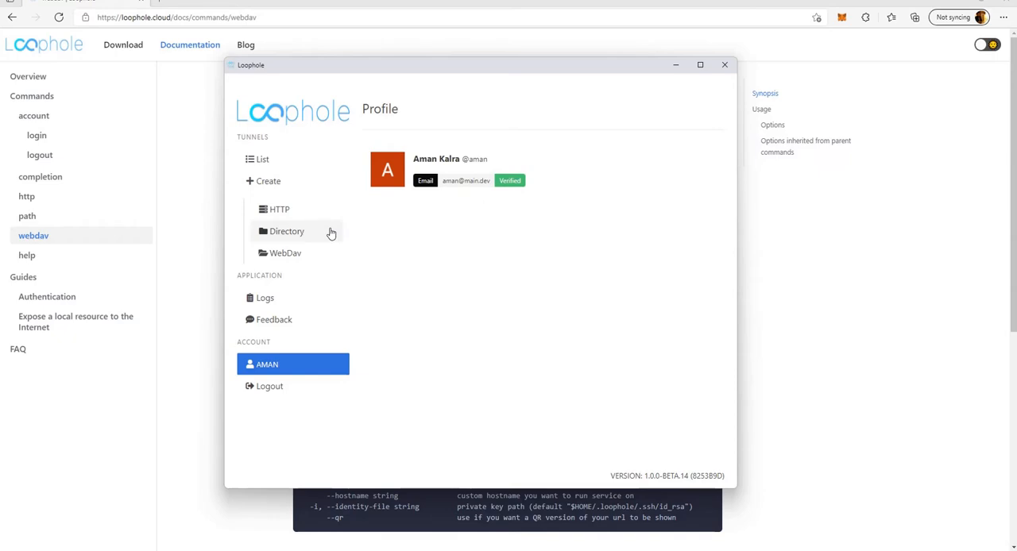
mouse_move(286, 253)
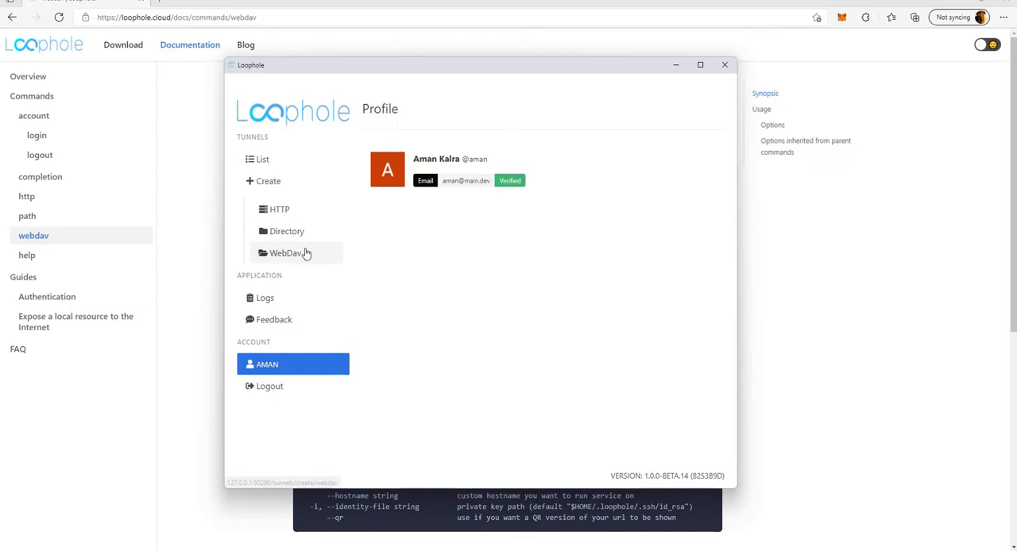
Step: Start a WebDAV tunnel with path D:\My documents and custom hostname testdocuments
left_click(286, 252)
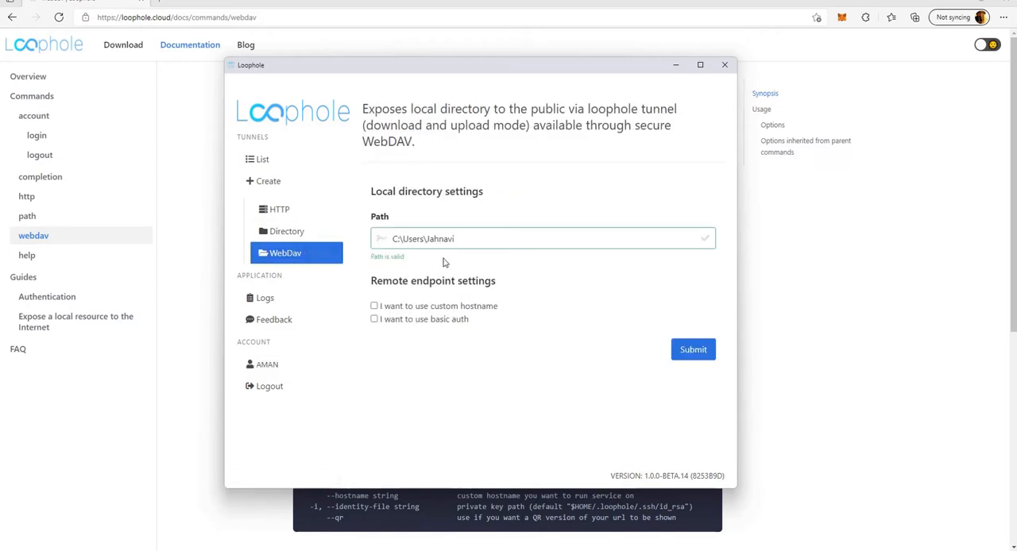
mouse_move(652, 372)
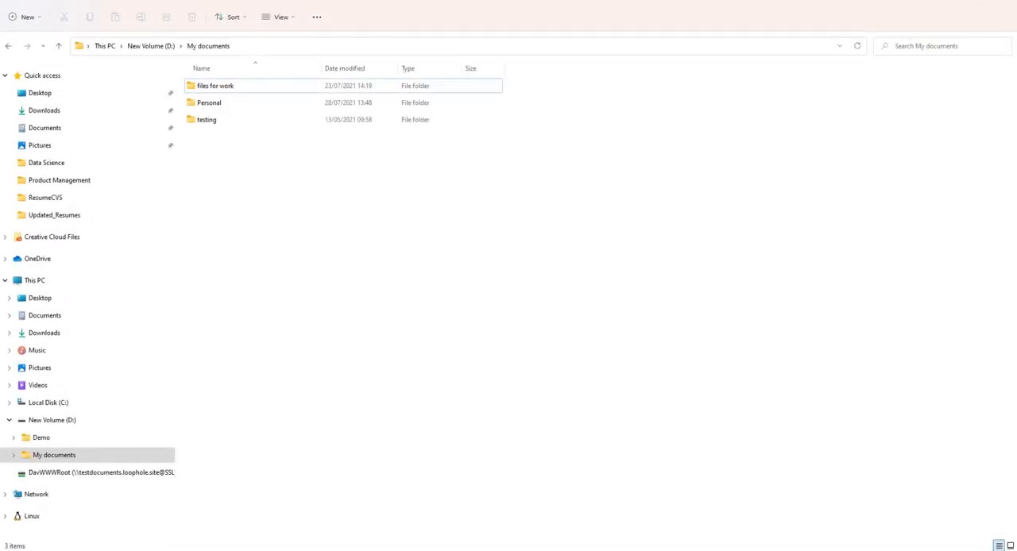
left_click(206, 119)
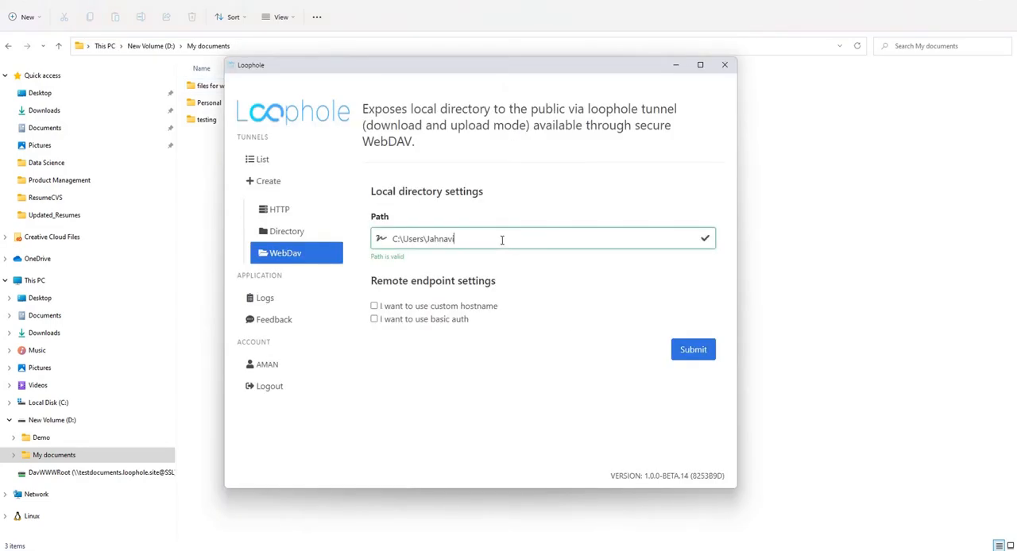
type("D:\\My documents")
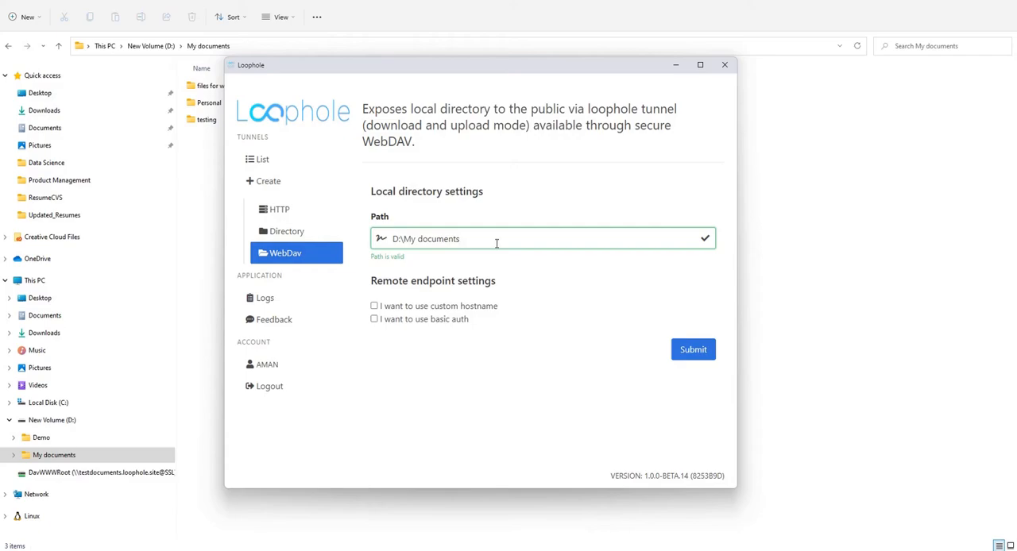
left_click(375, 305)
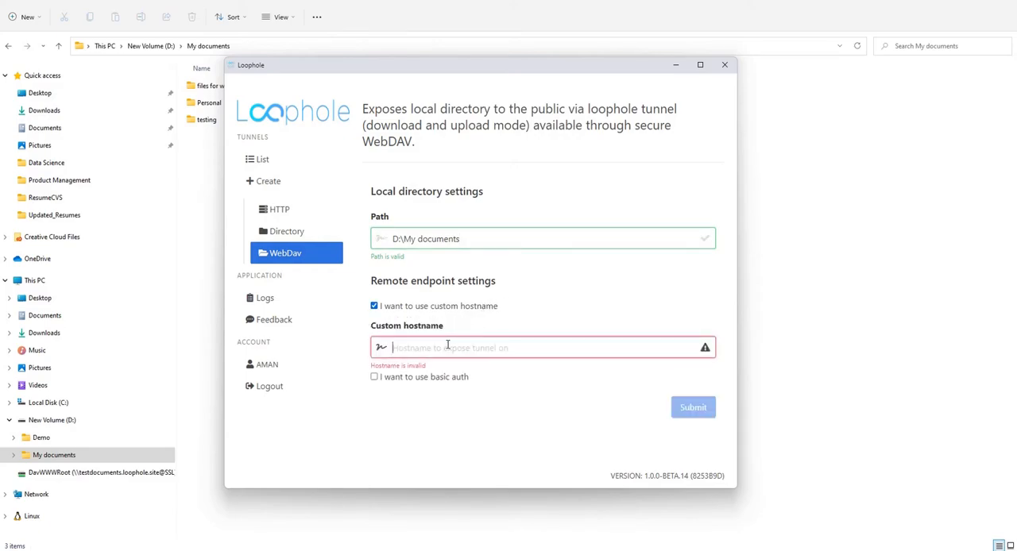
type("testdocument")
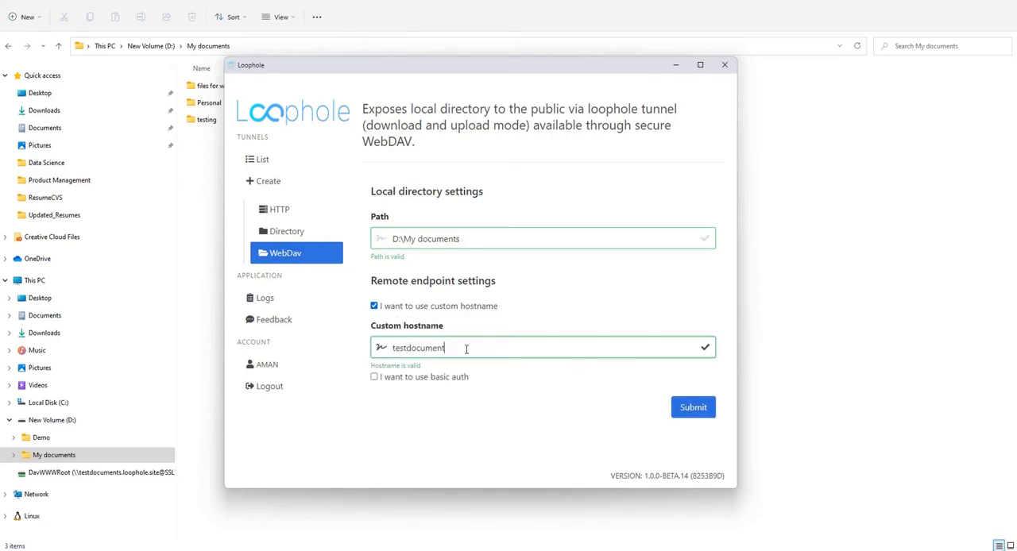
type("s")
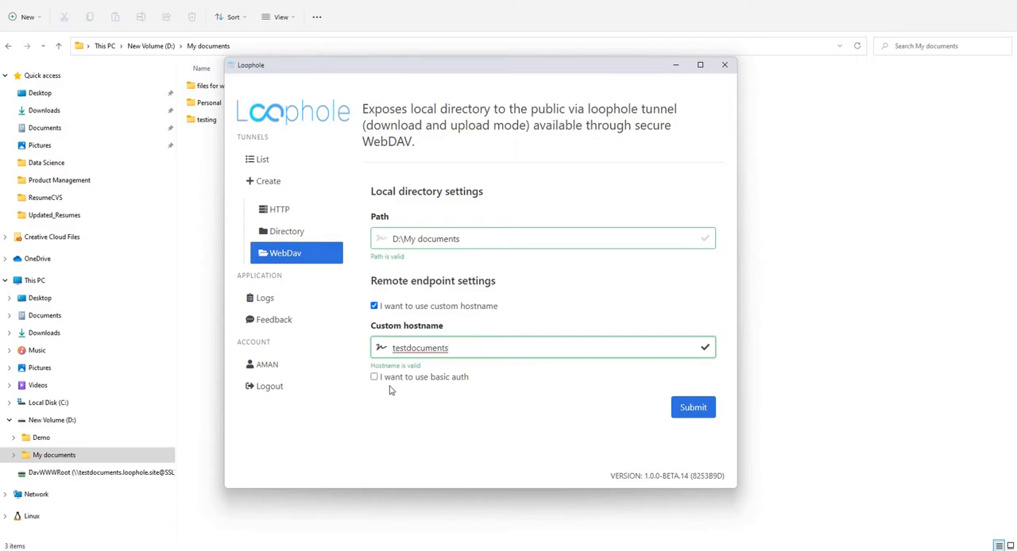
mouse_move(478, 385)
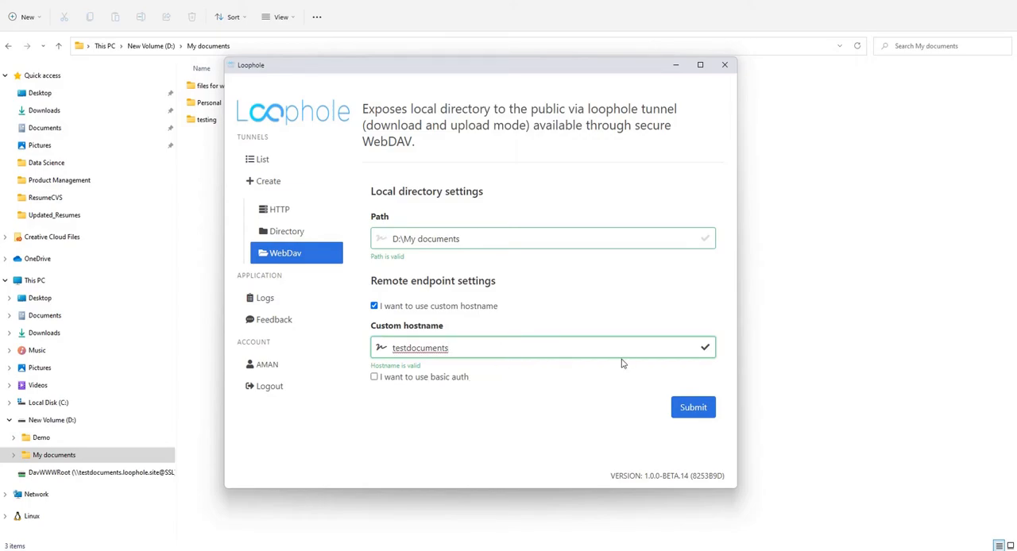
mouse_move(693, 407)
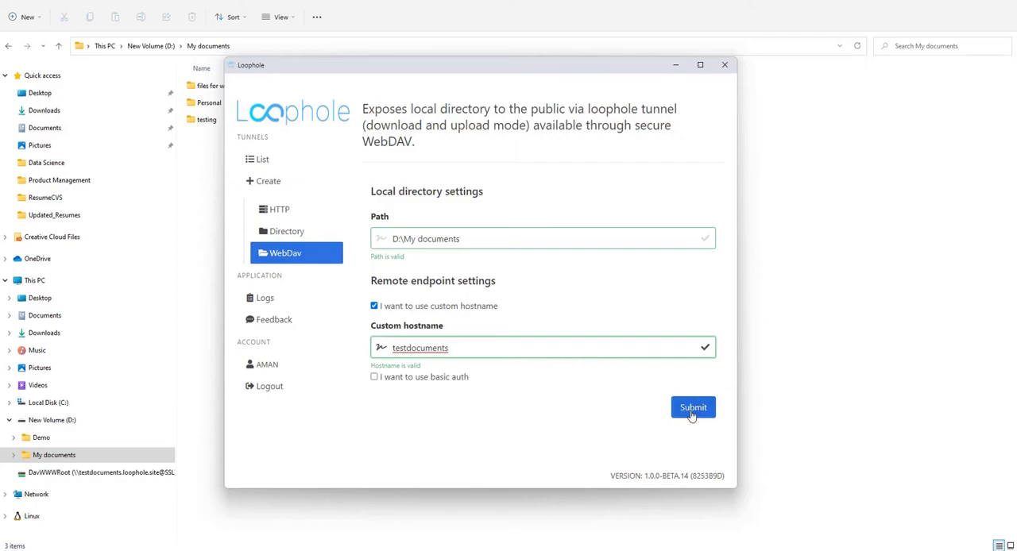
left_click(693, 407)
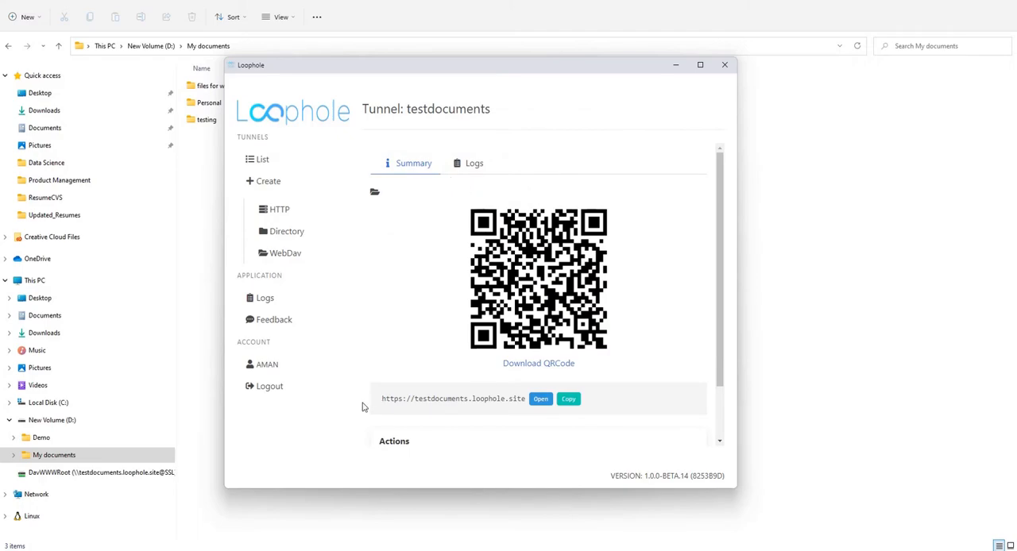
mouse_move(515, 410)
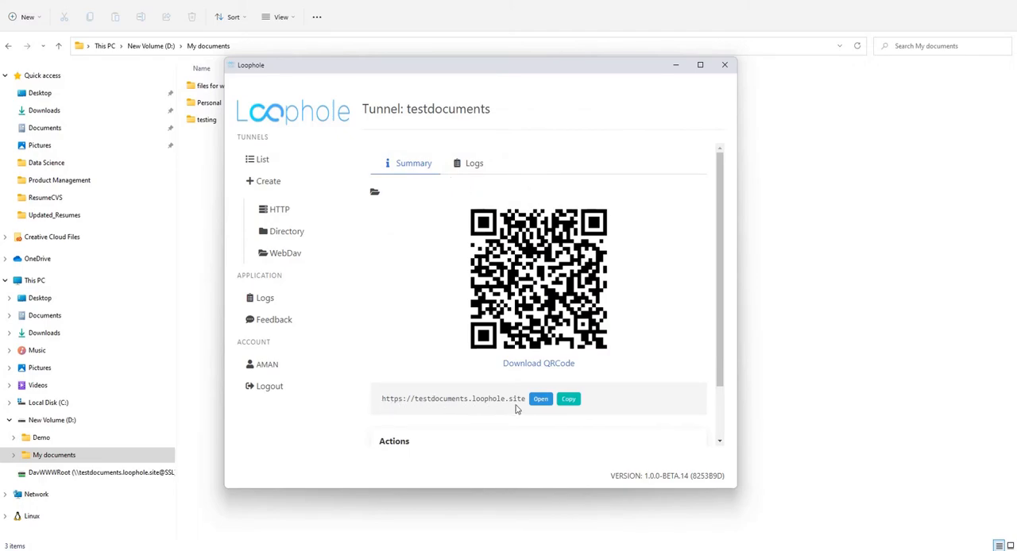
left_click(569, 399)
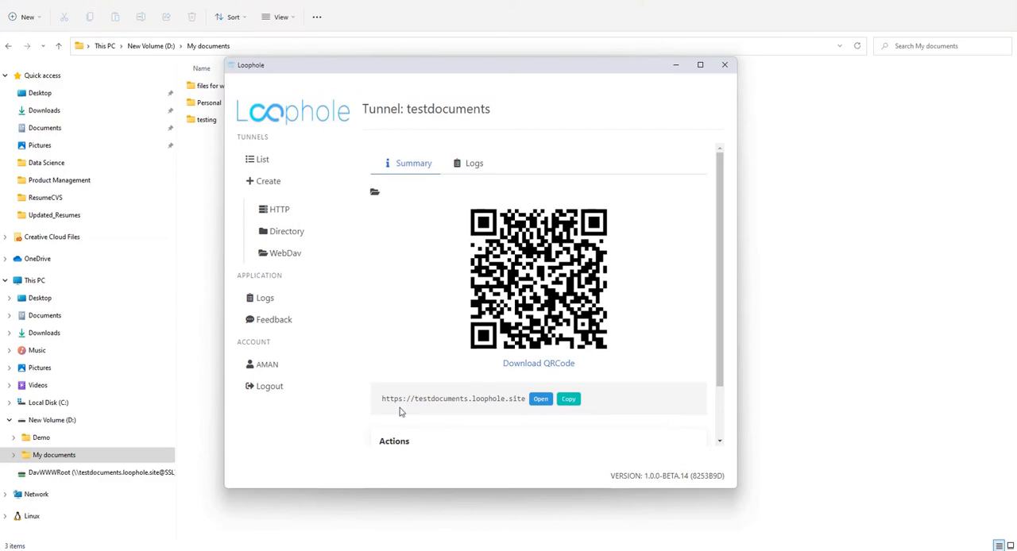
left_click(569, 399)
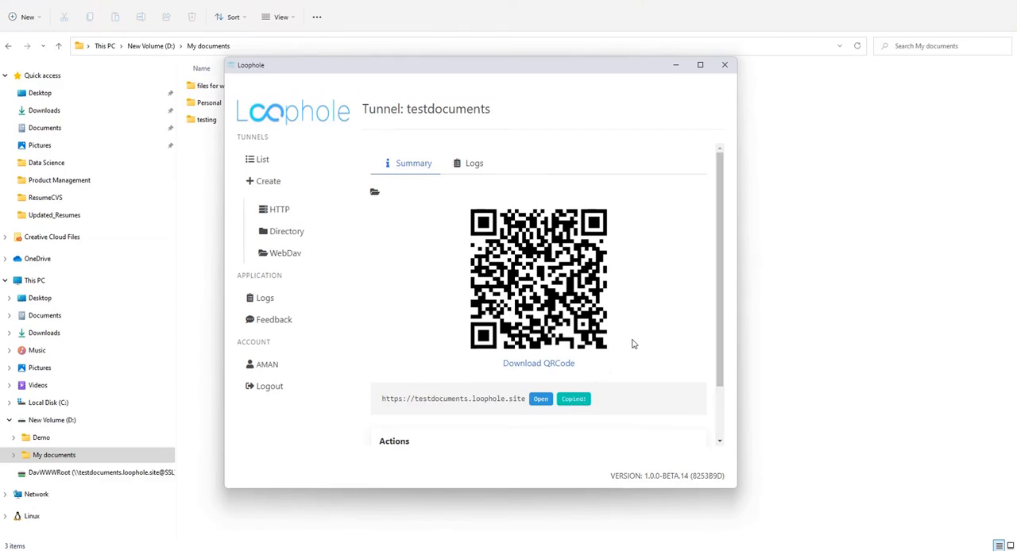
scroll("up", 3)
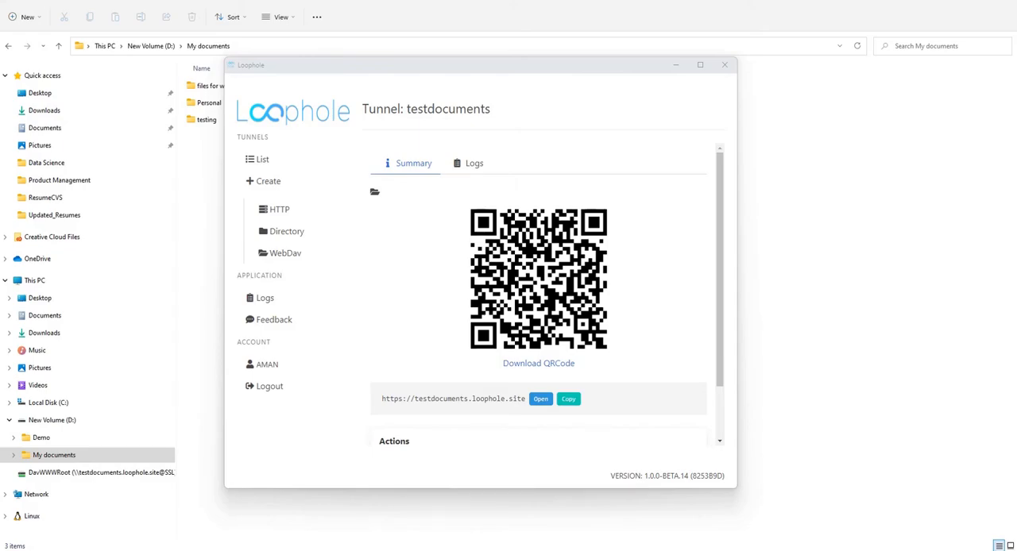
left_click(724, 64)
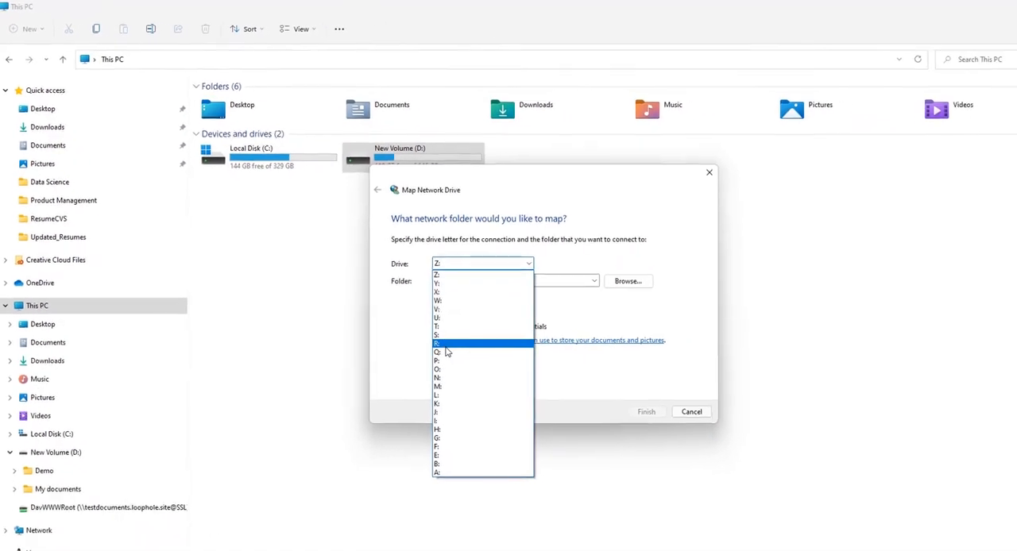
left_click(436, 343)
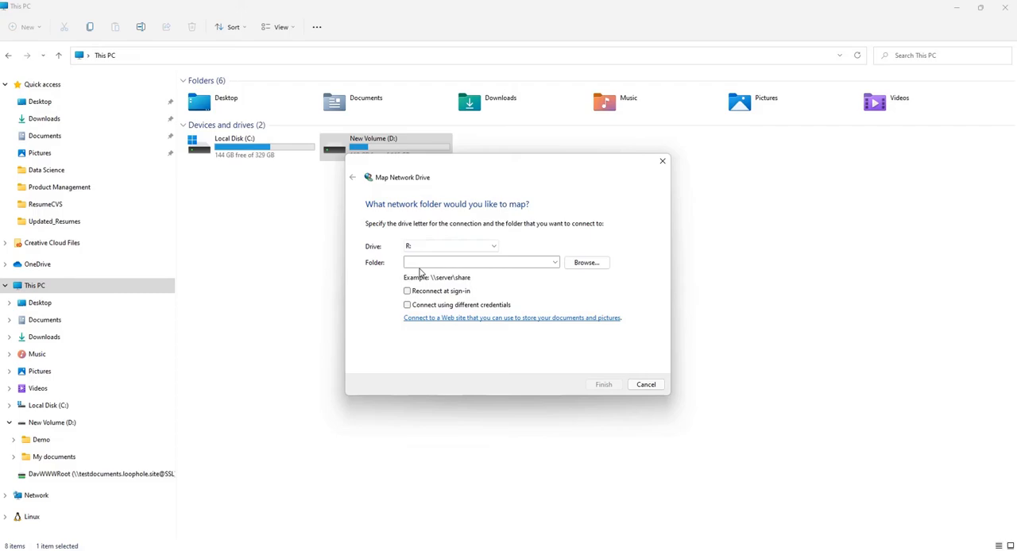
left_click(476, 262)
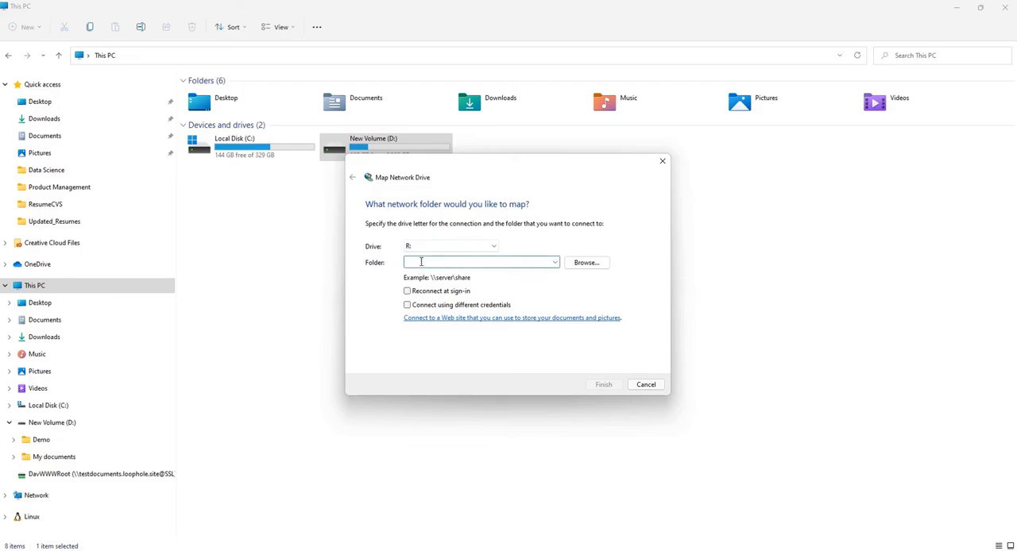
type("https://testdocuments.loophole.site")
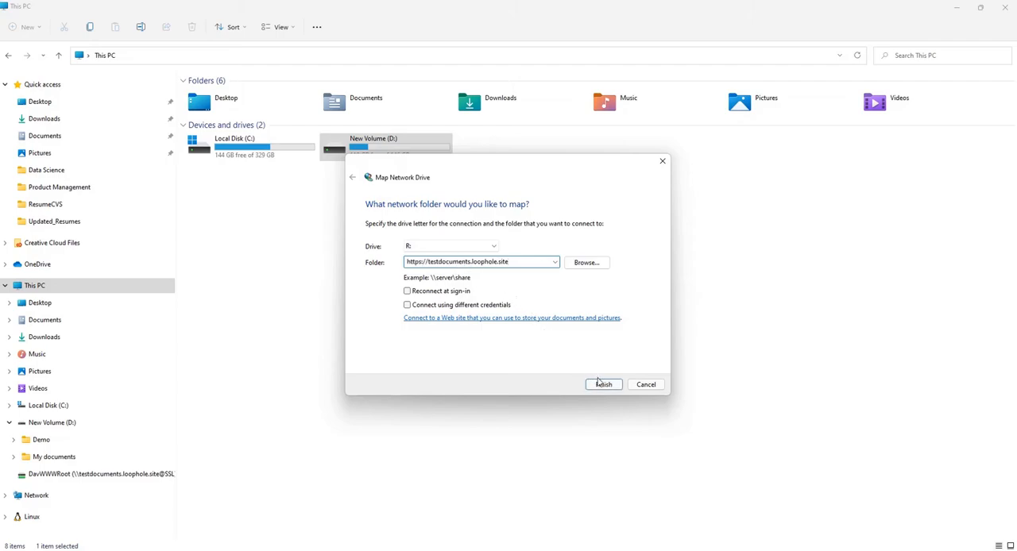
left_click(603, 384)
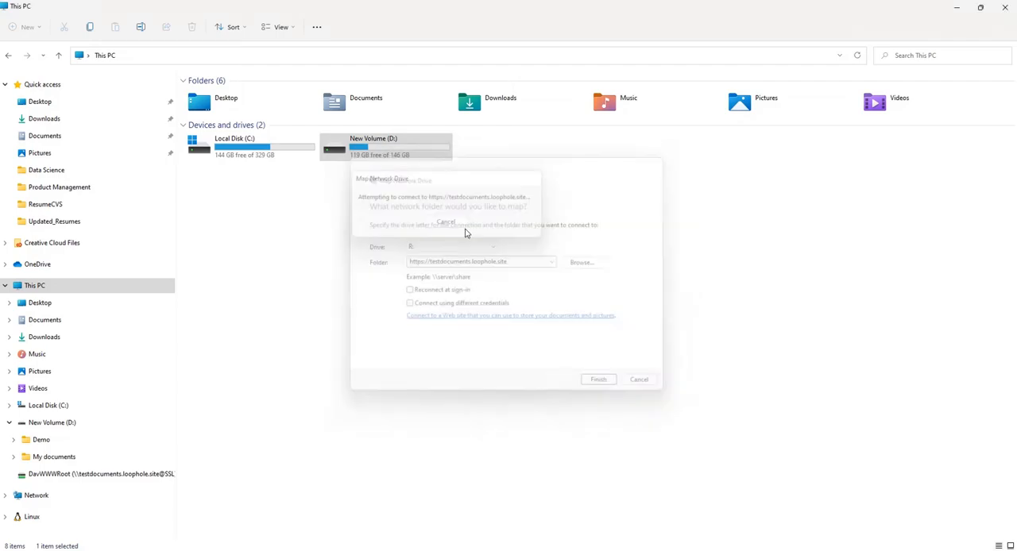
left_click(597, 378)
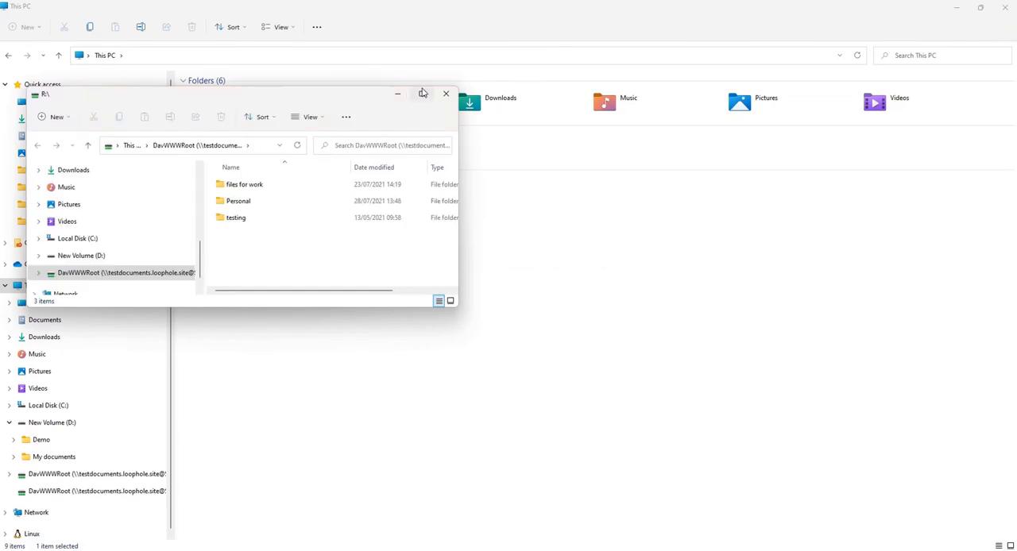
left_click(423, 94)
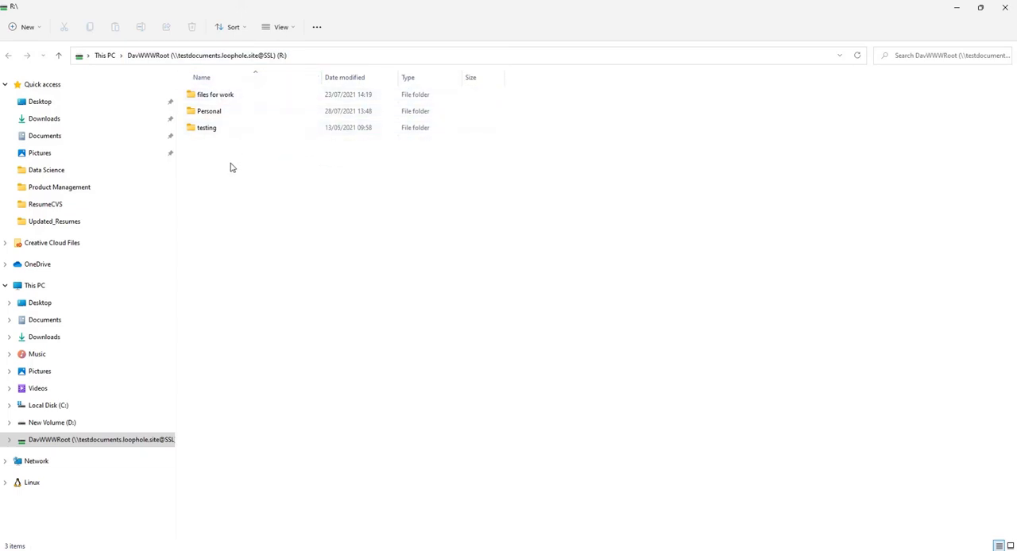
left_click(207, 127)
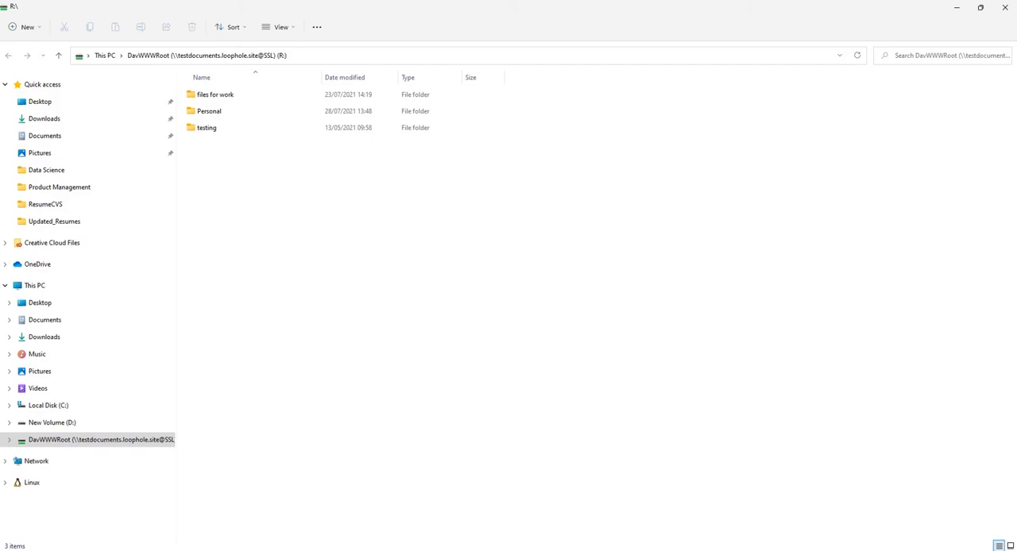
mouse_move(445, 194)
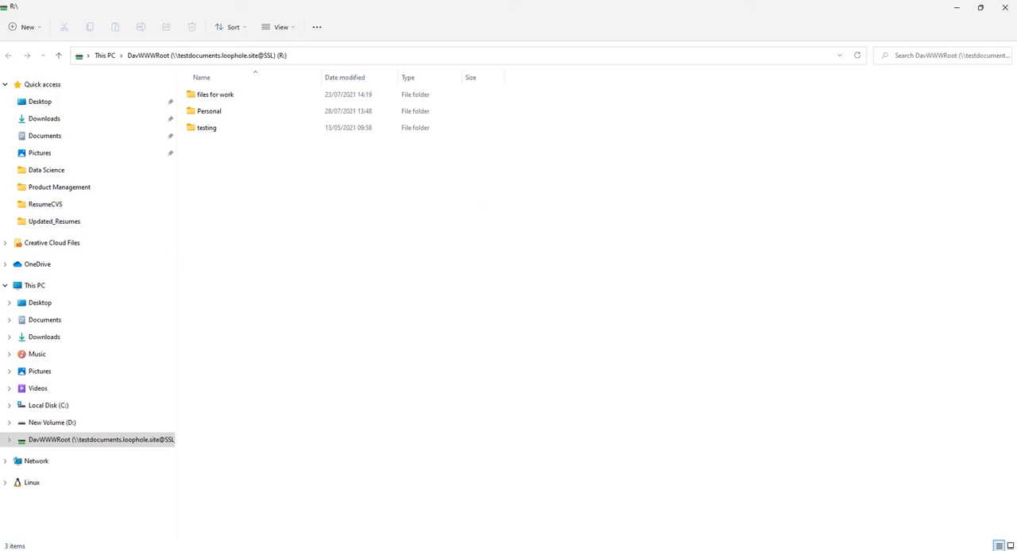
mouse_move(331, 232)
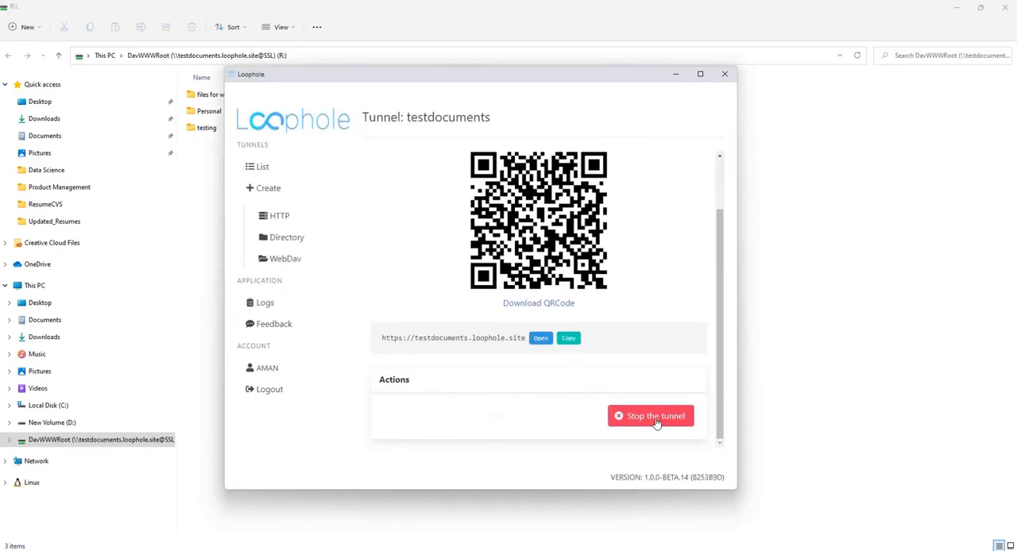
Step: Stop the testdocuments tunnel and close the Loophole window
left_click(650, 416)
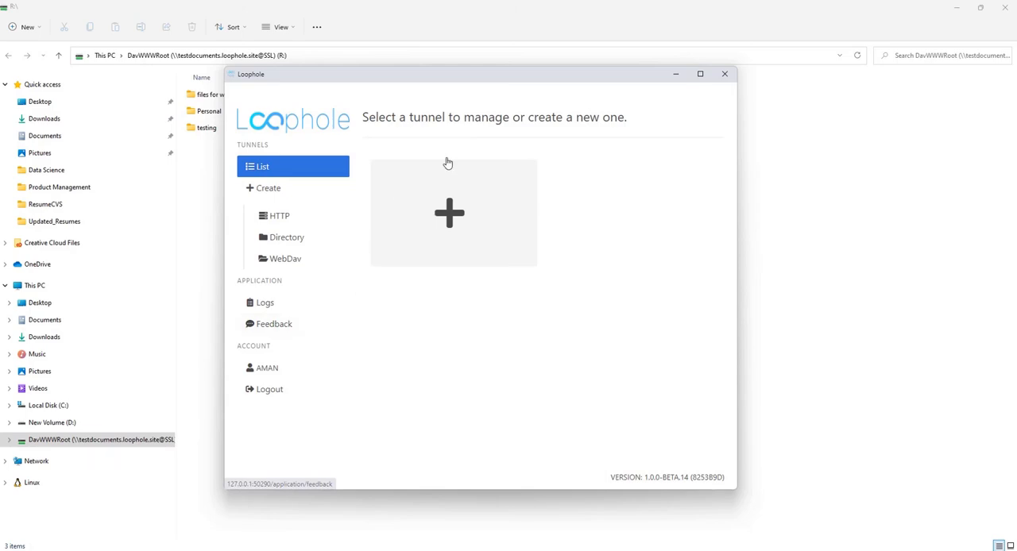
mouse_move(725, 74)
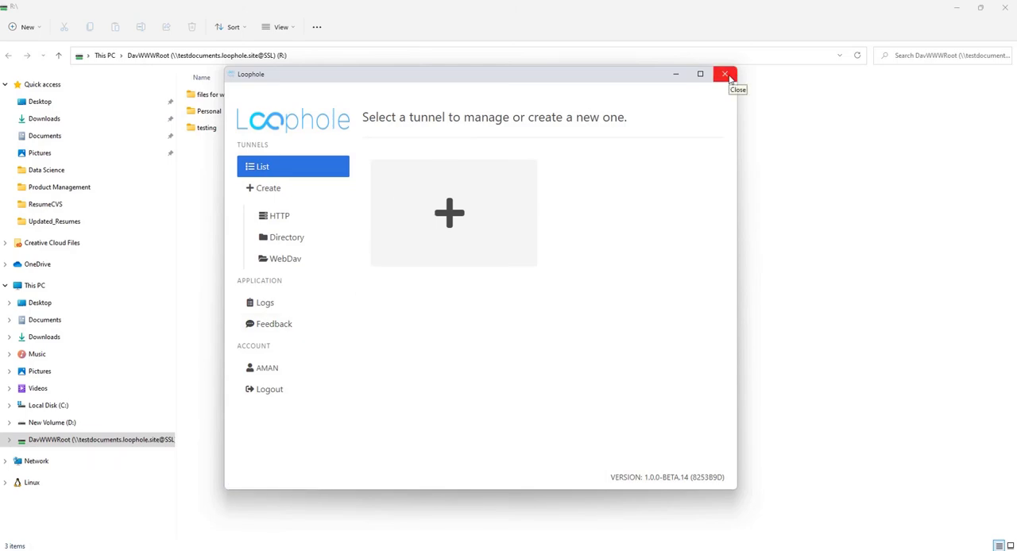
mouse_move(725, 73)
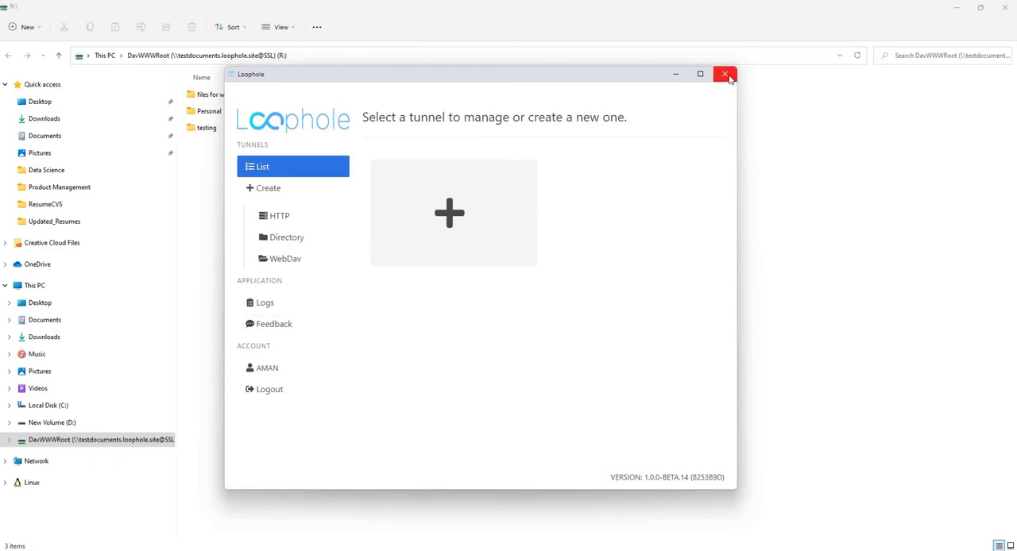
left_click(724, 73)
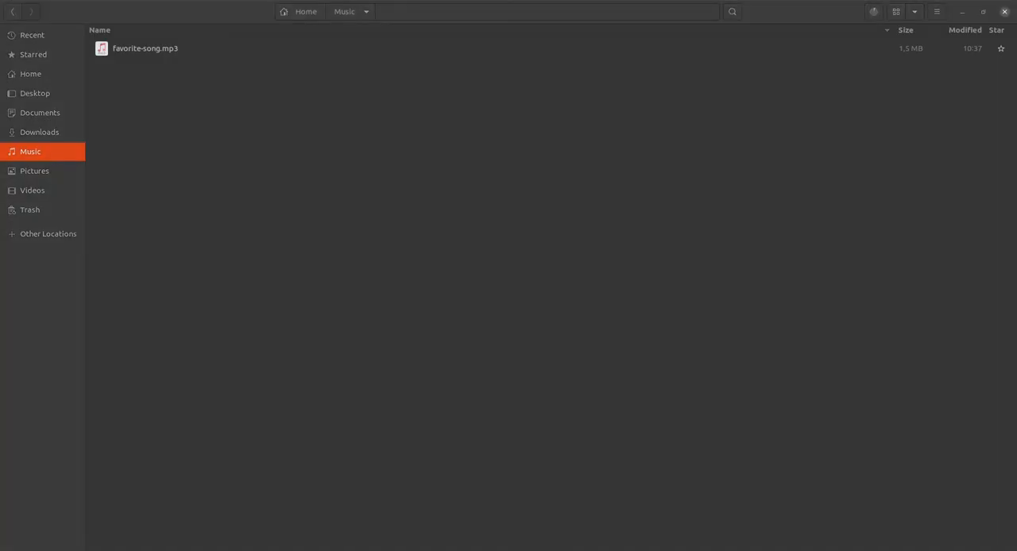
mouse_move(852, 45)
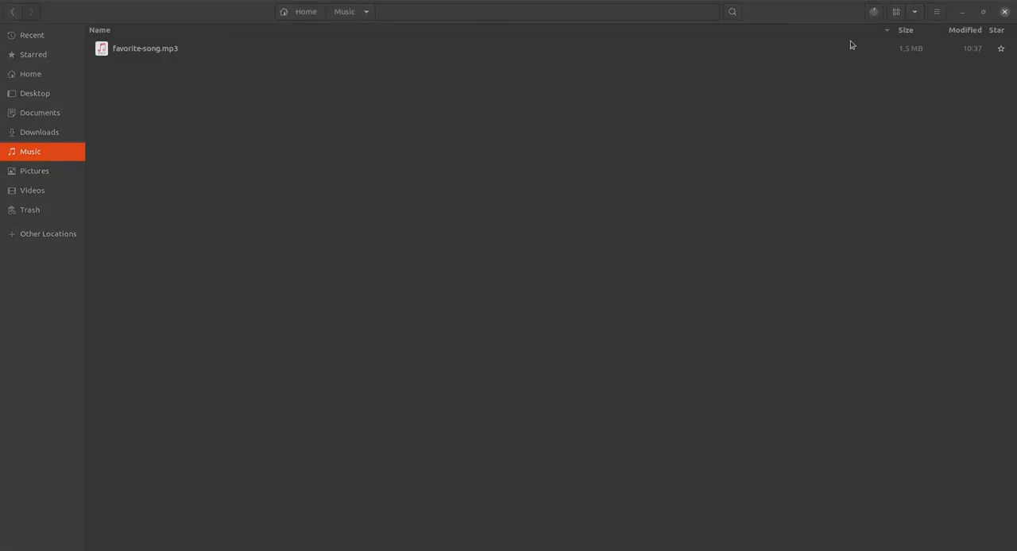
Step: Connect to davs://testdocuments.loophole.site/ from Other Locations
left_click(47, 233)
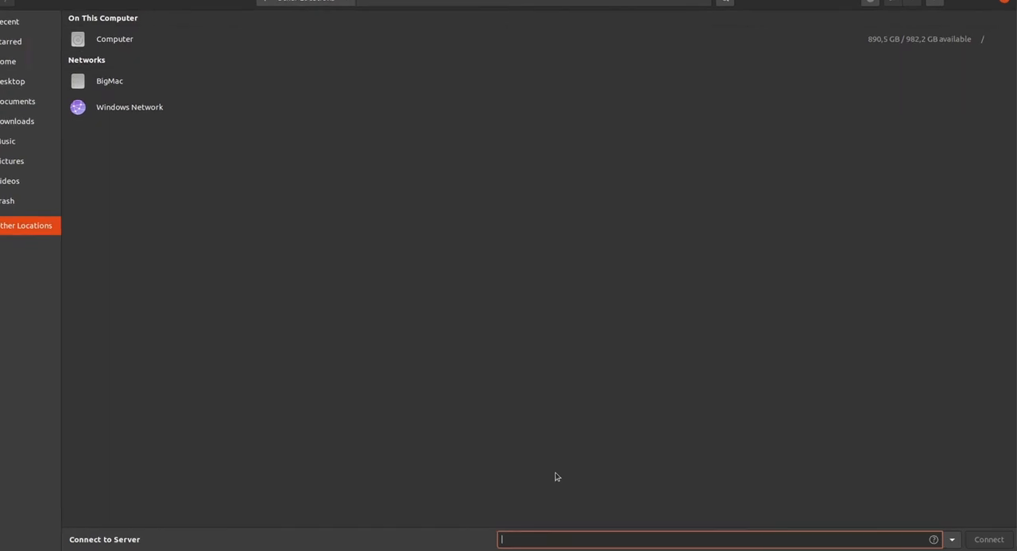
type("davs://testdocuments.loophole.site/")
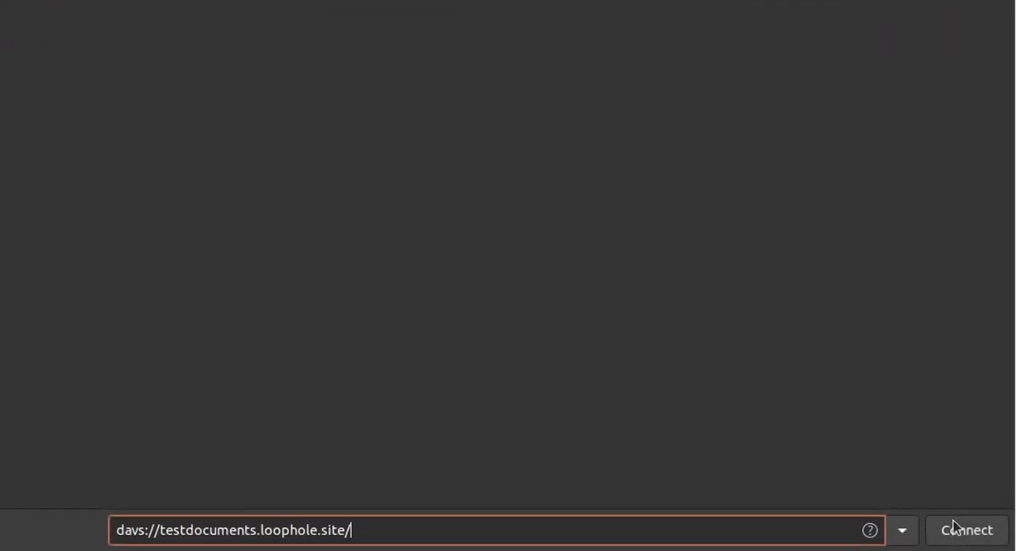
left_click(965, 530)
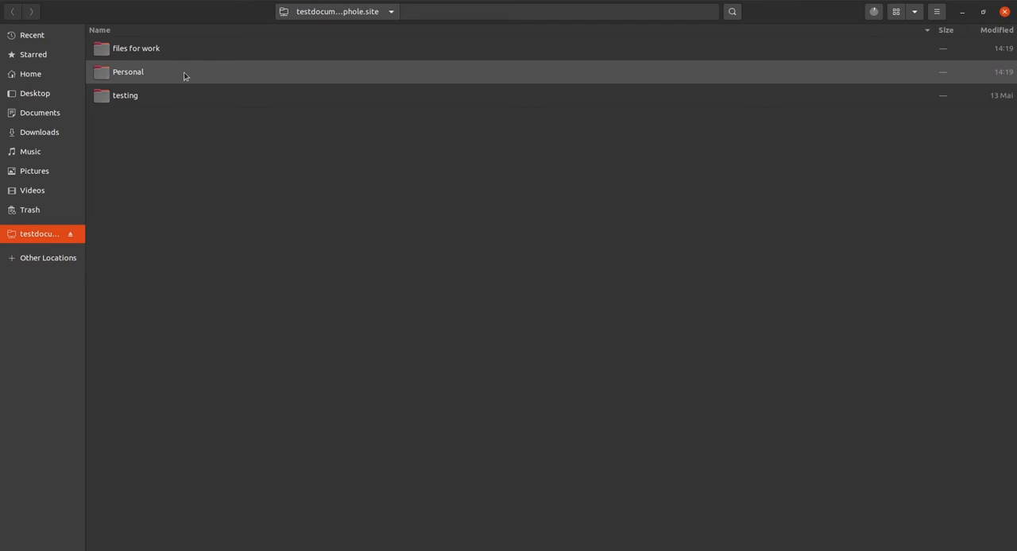
Step: Create a Music folder inside Personal on the share, then return to the local Music folder
right_click(223, 173)
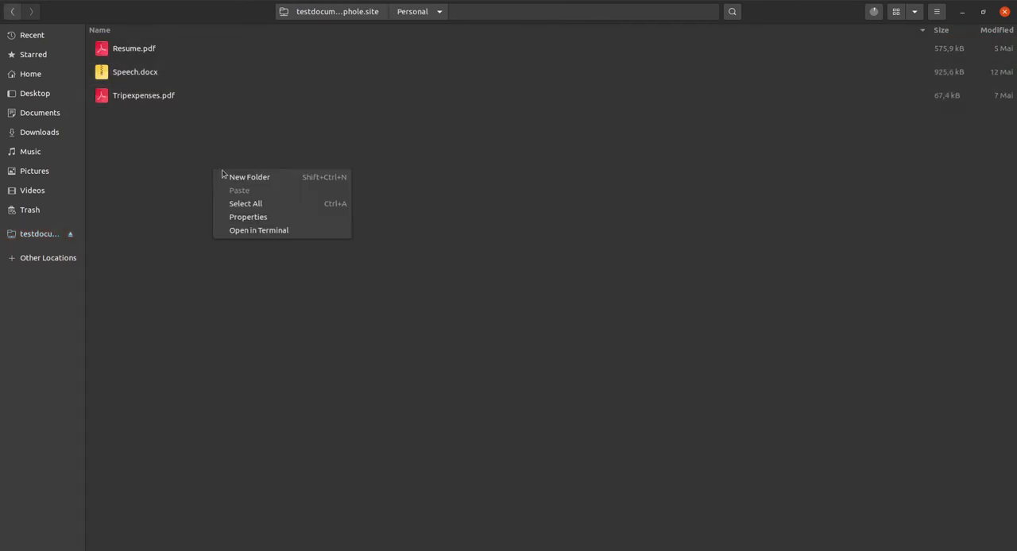
left_click(249, 176)
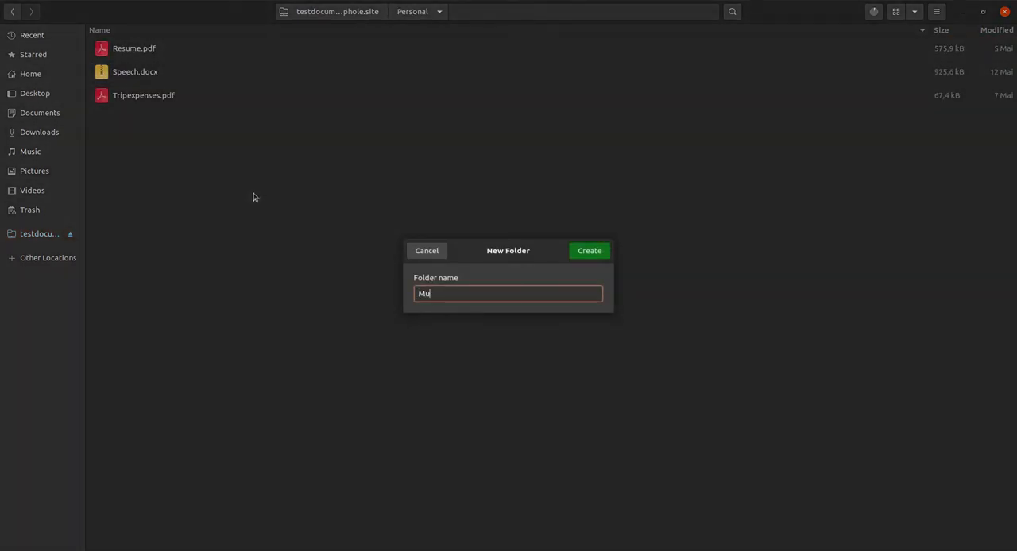
left_click(426, 251)
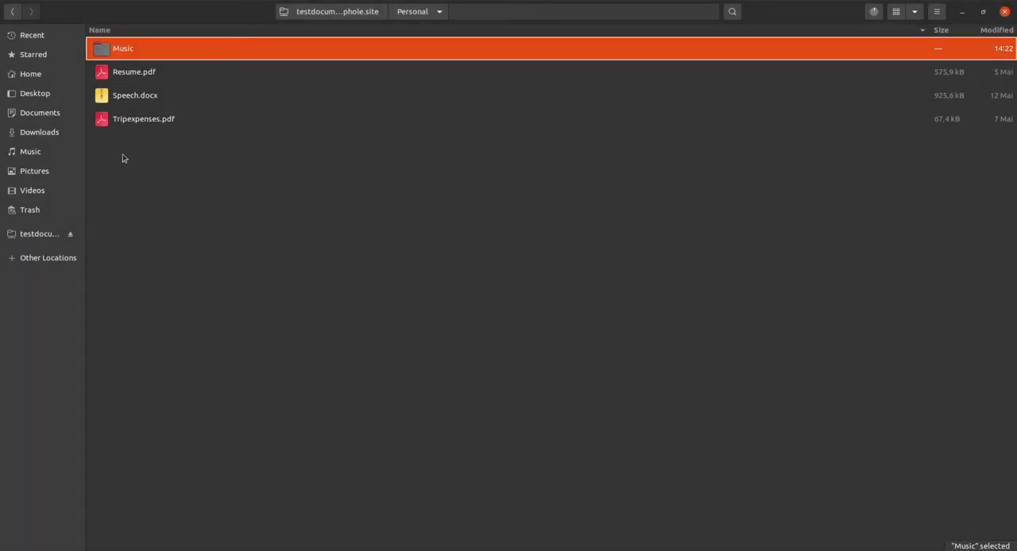
double_click(122, 47)
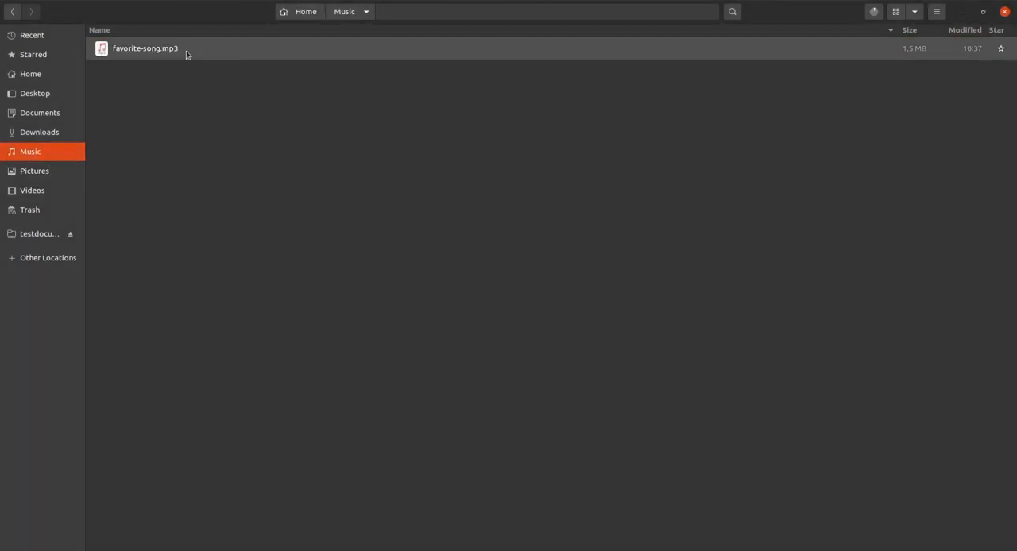
Step: Copy favorite-song.mp3 into Personal/Music on the testdocuments drive and dismiss the notification
right_click(146, 48)
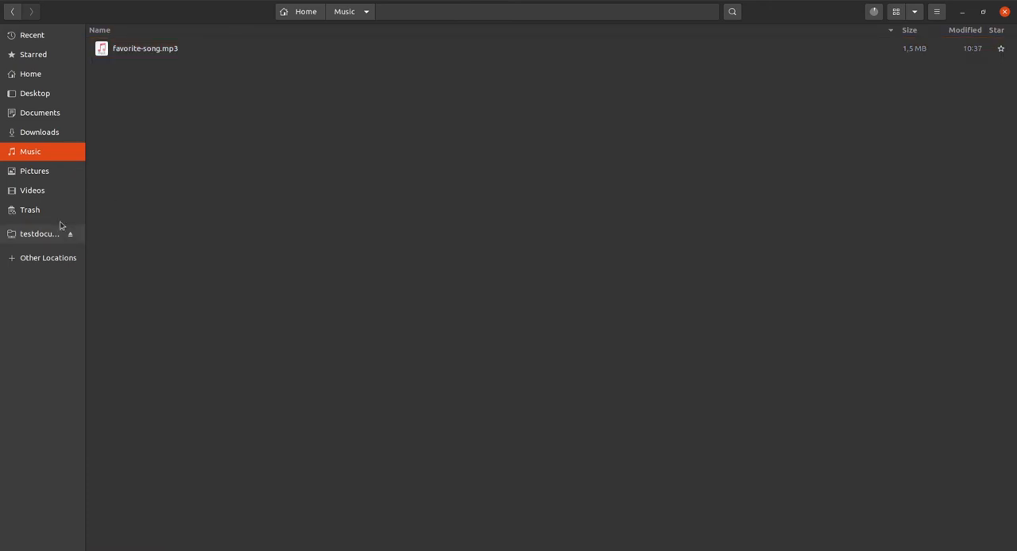
left_click(39, 234)
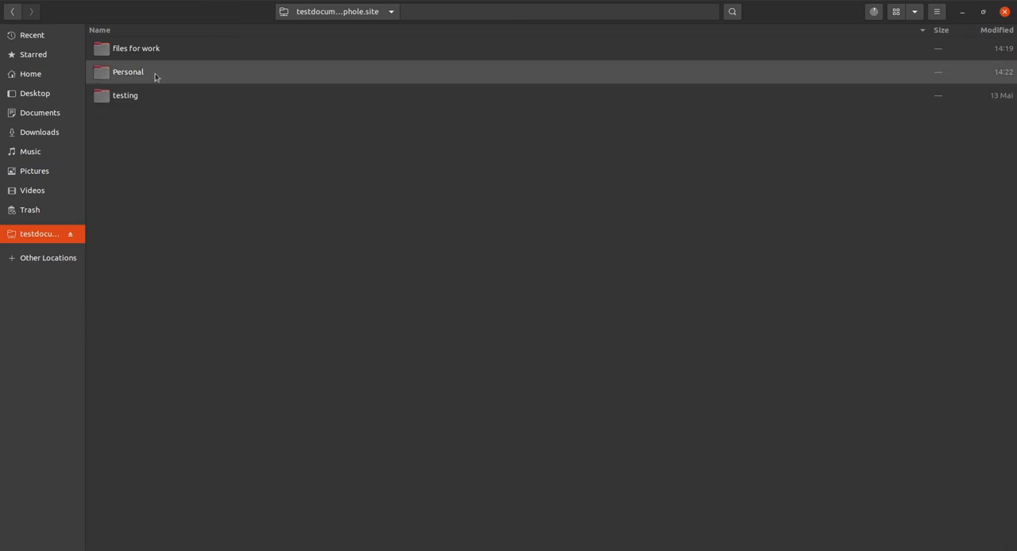
double_click(127, 72)
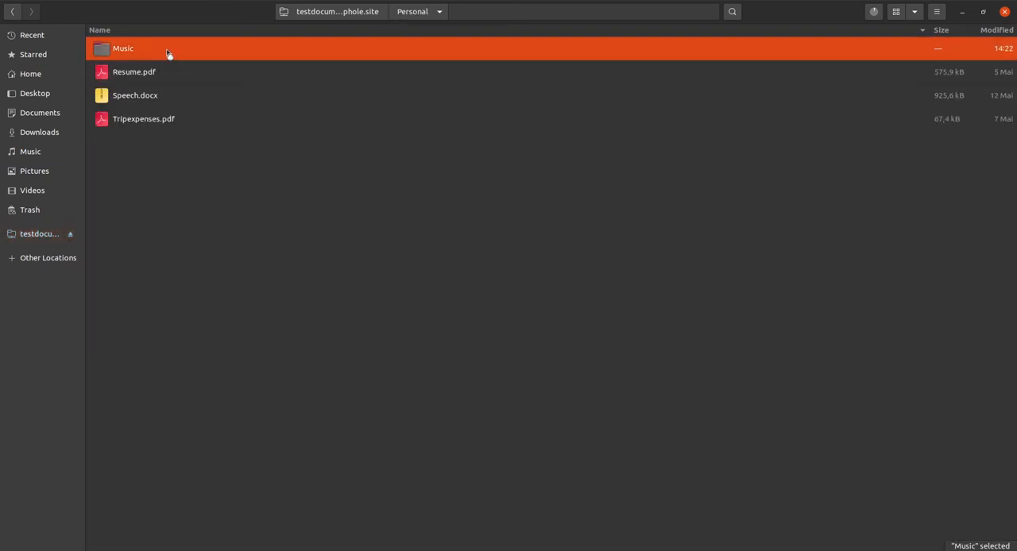
double_click(124, 47)
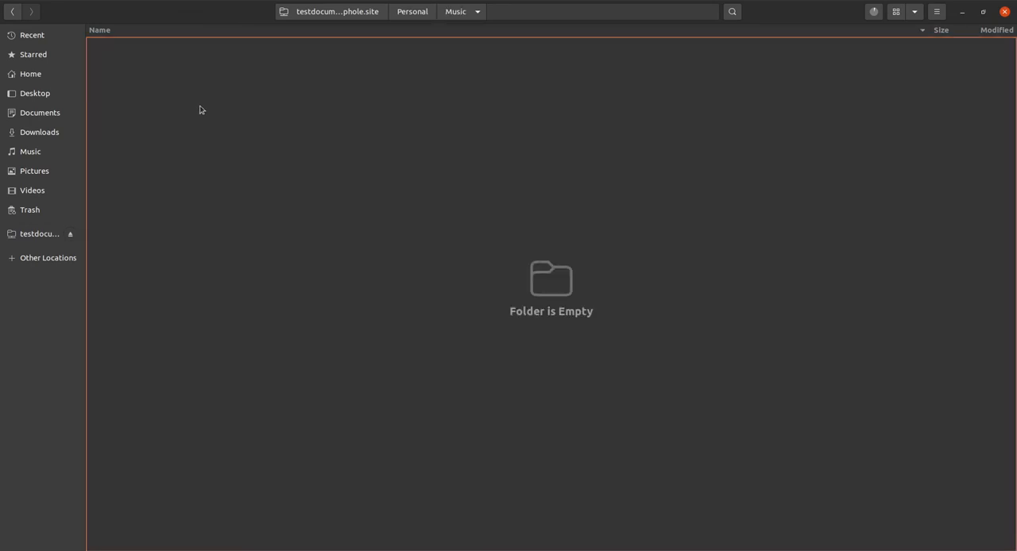
mouse_move(239, 142)
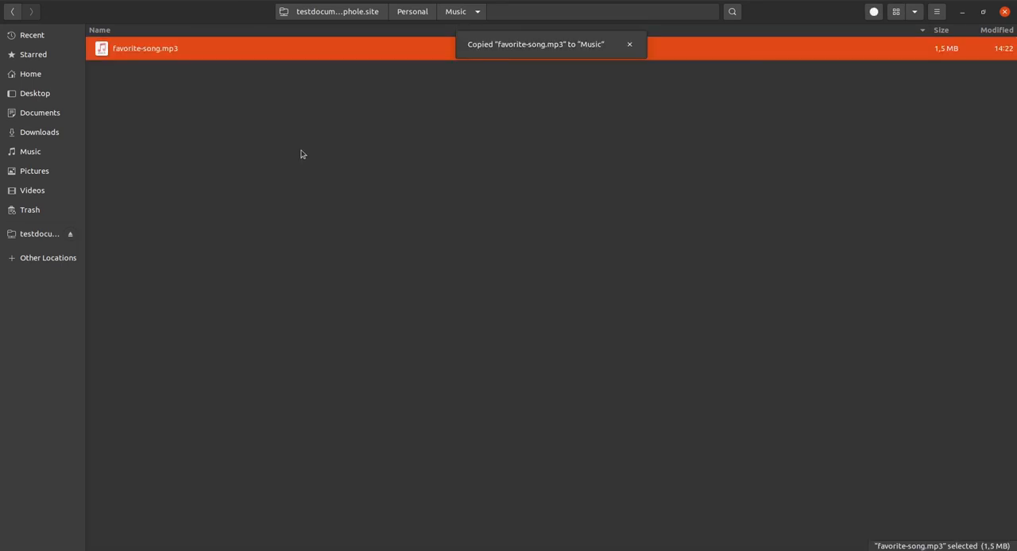
left_click(629, 44)
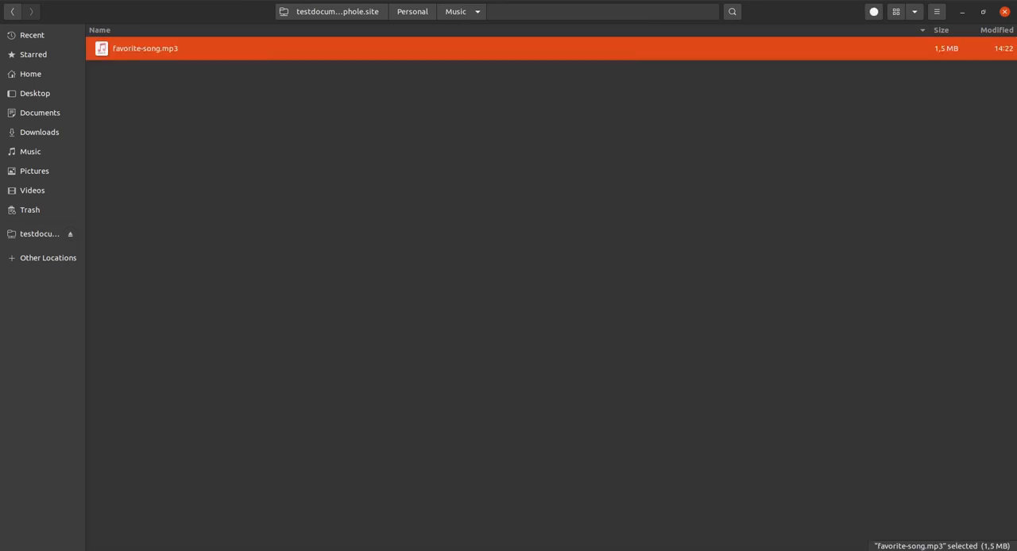
left_click(896, 11)
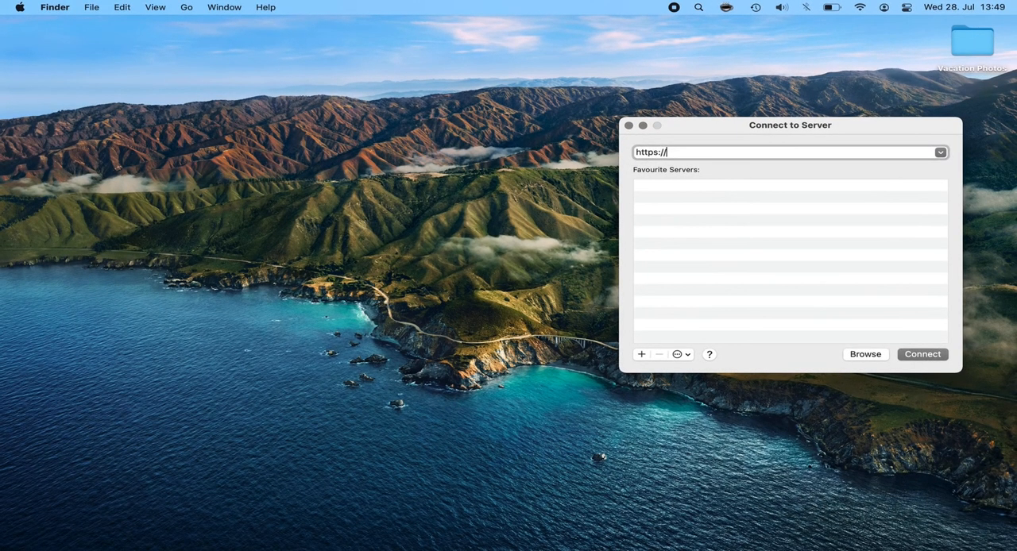
type("testdocuments.")
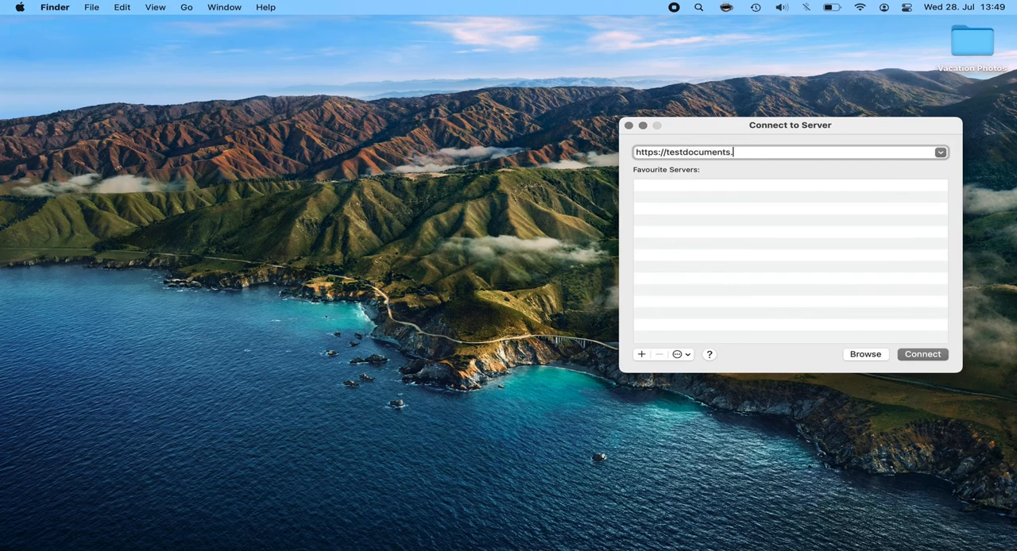
type("loophole.sit")
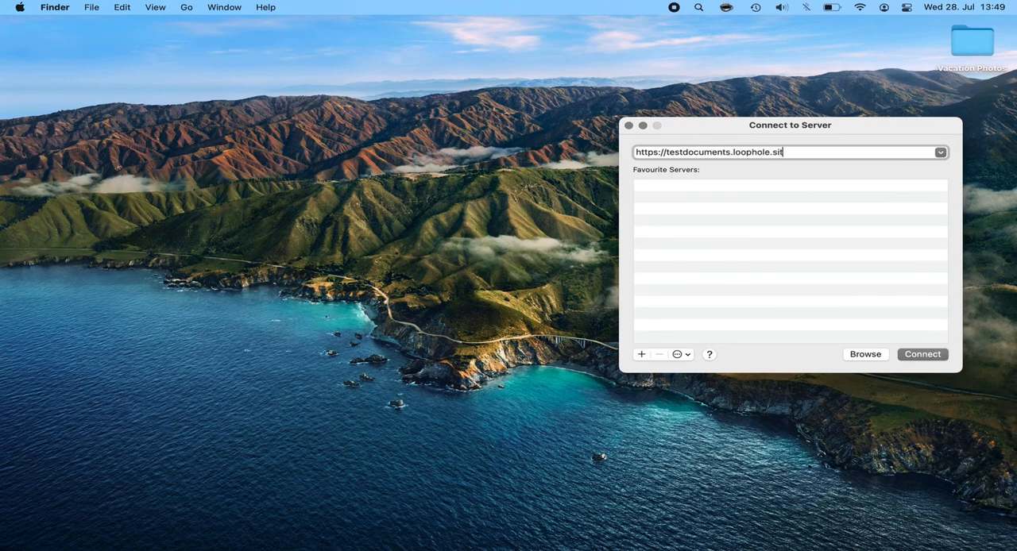
left_click(921, 354)
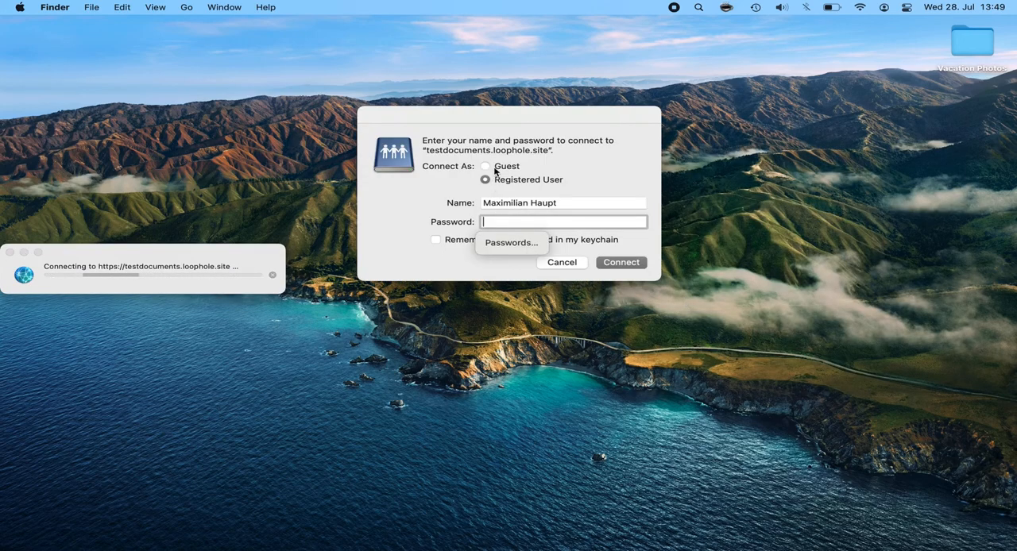
left_click(561, 262)
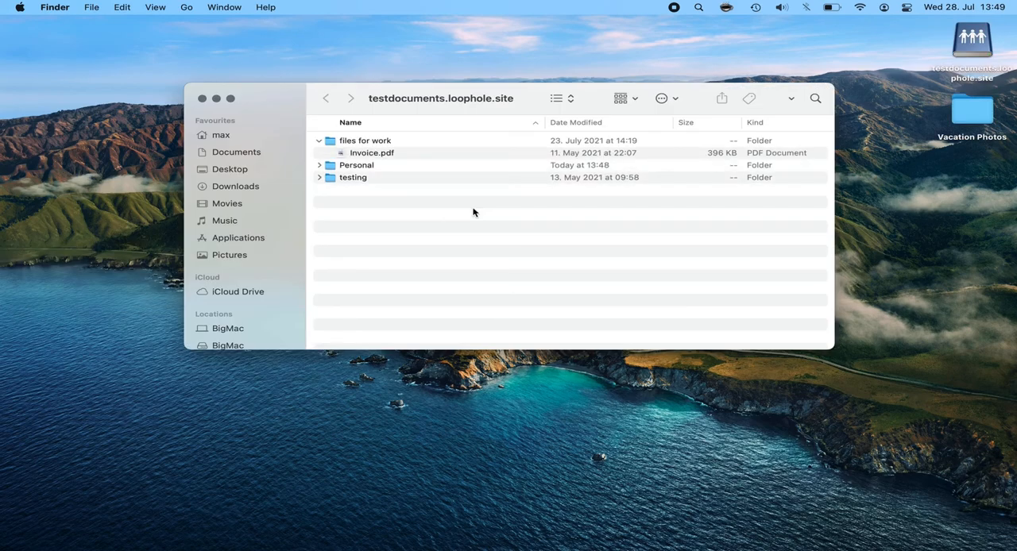
Step: Copy Invoice.pdf from files for work onto the Mac desktop by dragging it out of Finder
left_click(372, 152)
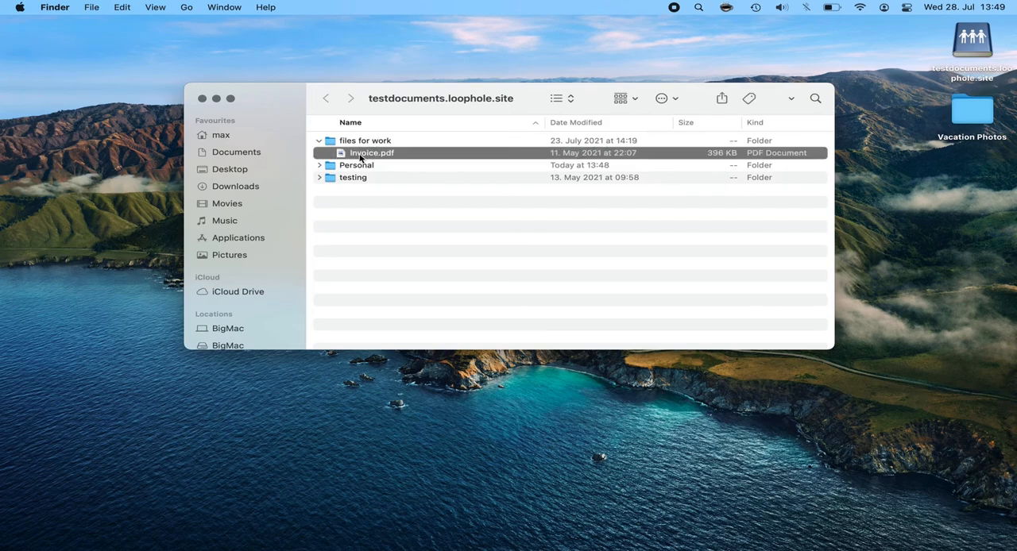
left_click_drag(371, 152, 960, 200)
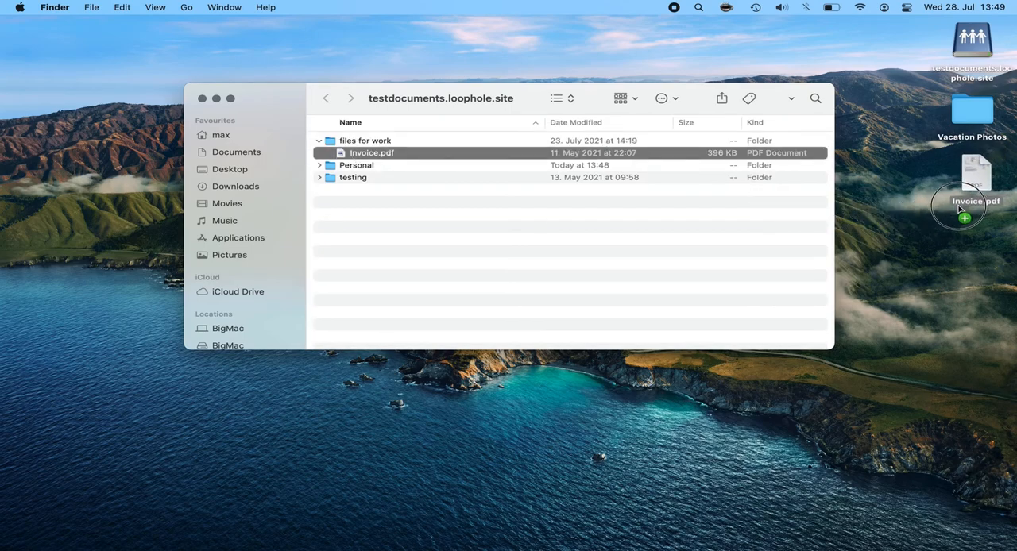
left_click_drag(960, 205, 972, 112)
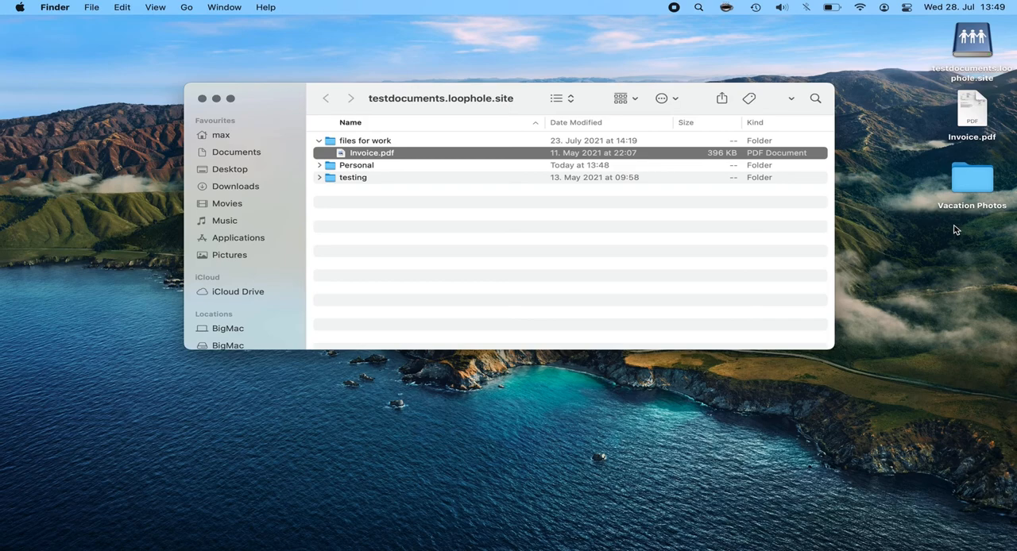
mouse_move(966, 194)
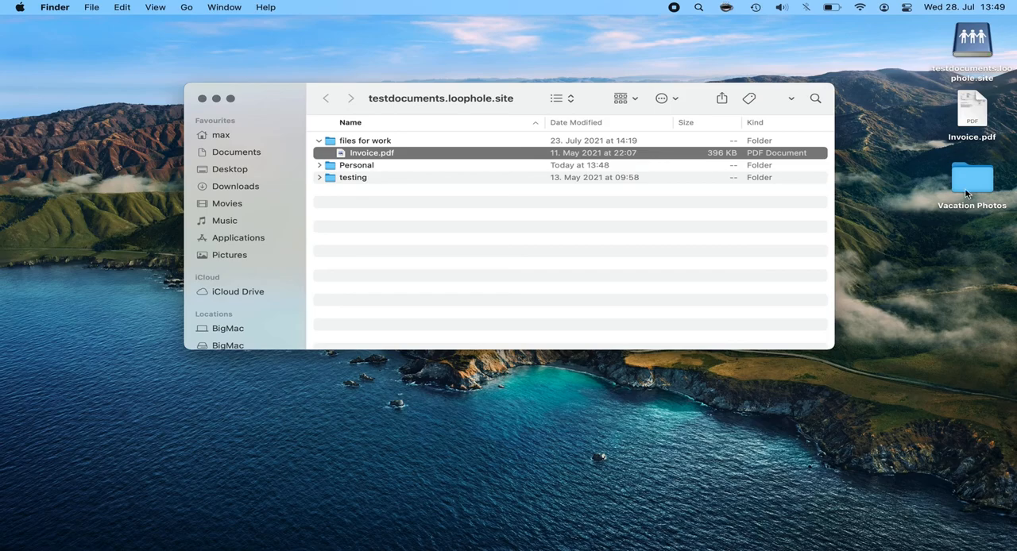